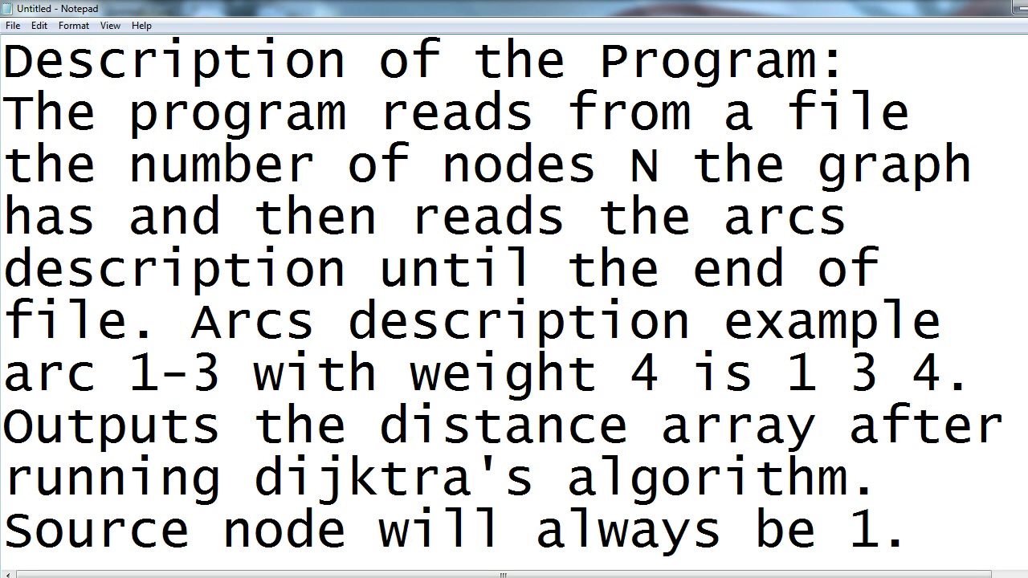
Step: Place the caret in the Notepad note to write the 'Sample input:' and 'Sample output:' headings
{"action": "left_click", "coordinate": [903, 530]}
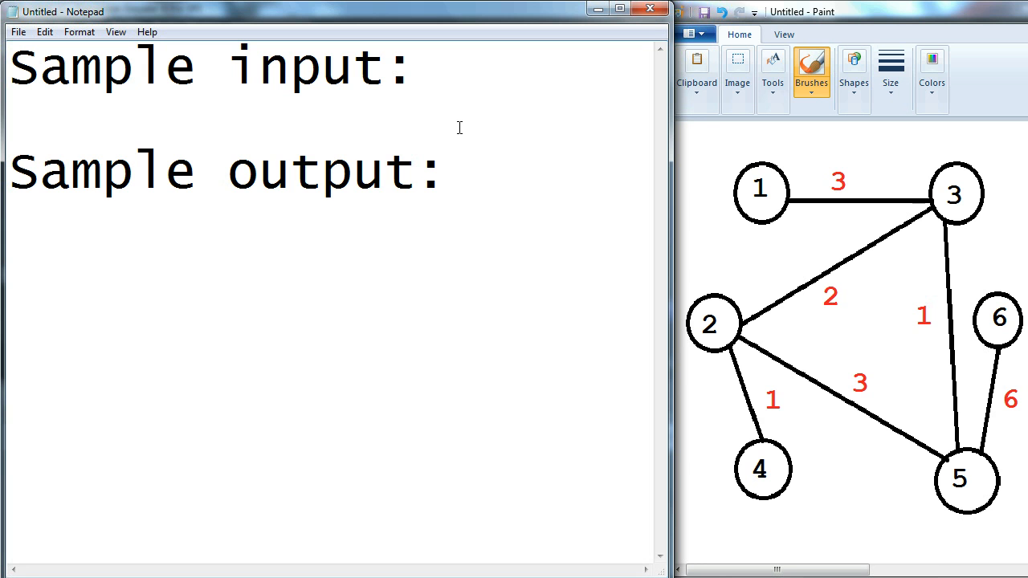
Step: Enter node count 6 and arcs 1 3 3, 3 2 2, 3 5 1, 2 5 3
{"action": "type", "text": "6"}
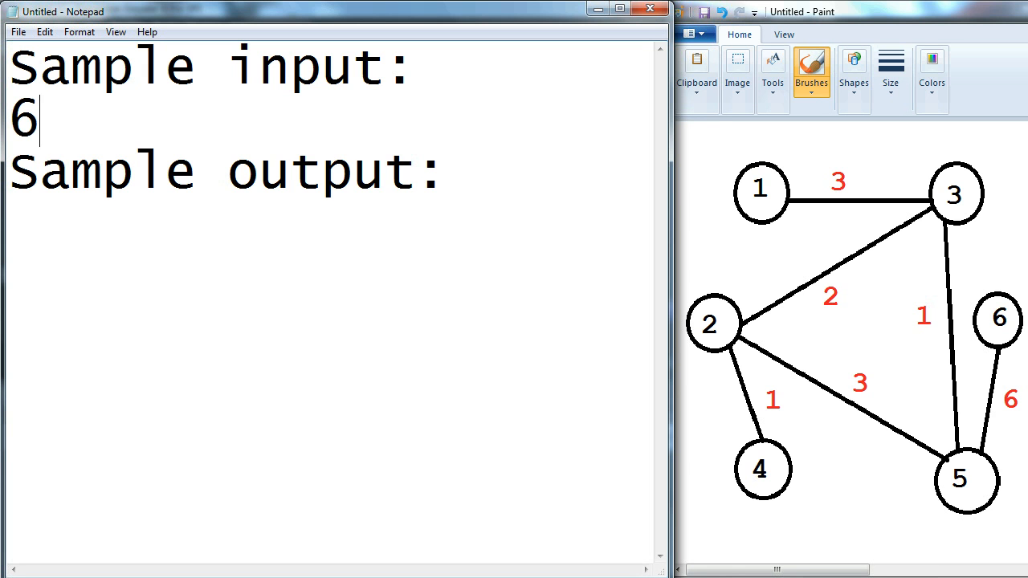
{"action": "key", "text": "Enter"}
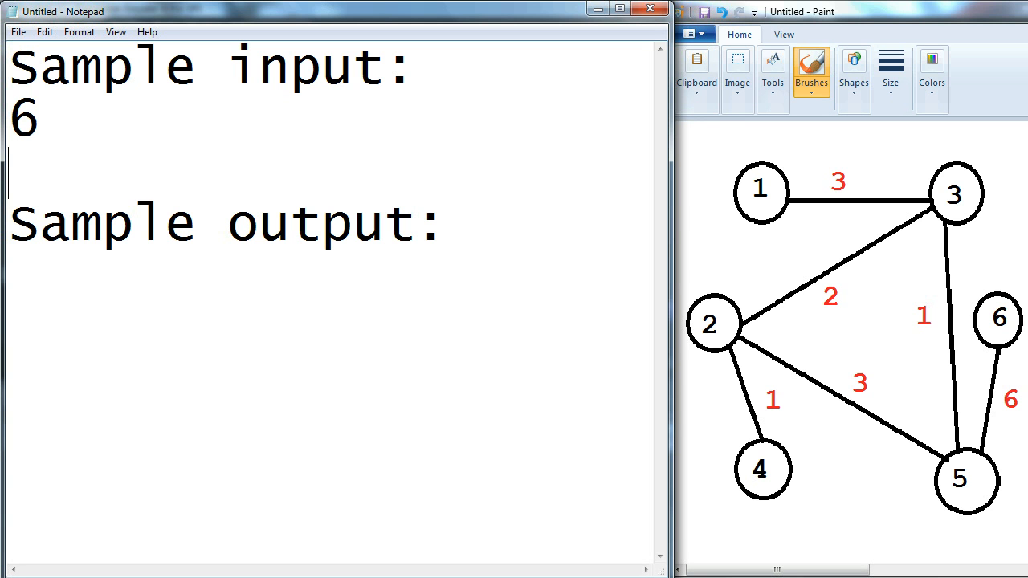
{"action": "type", "text": "1 3 3"}
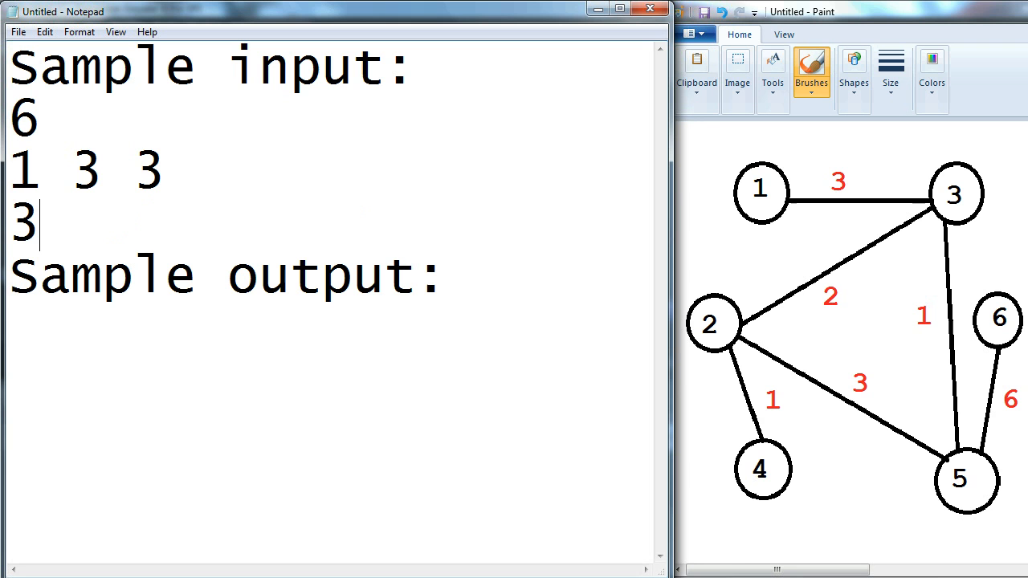
{"action": "type", "text": "2 2"}
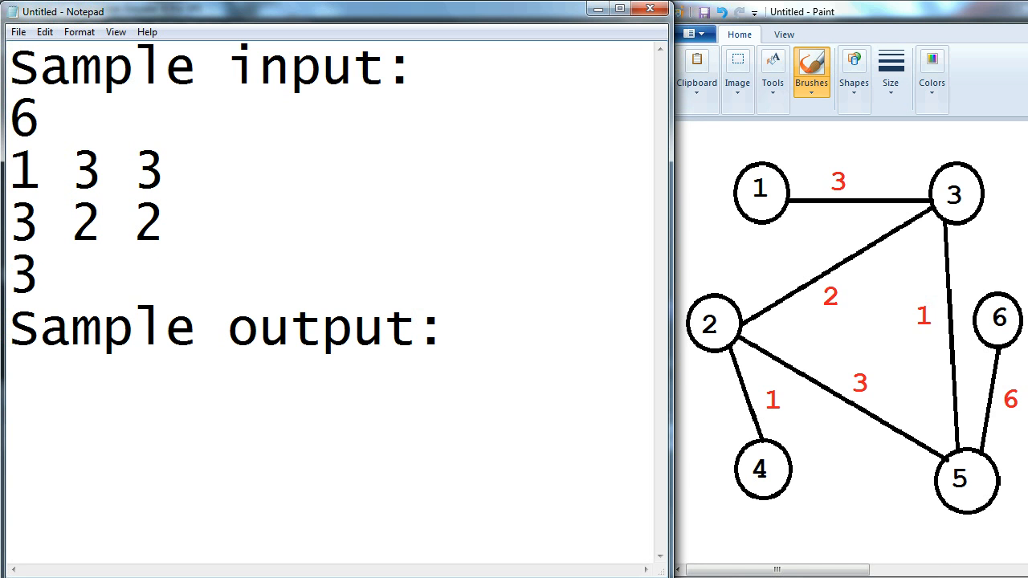
{"action": "type", "text": "5"}
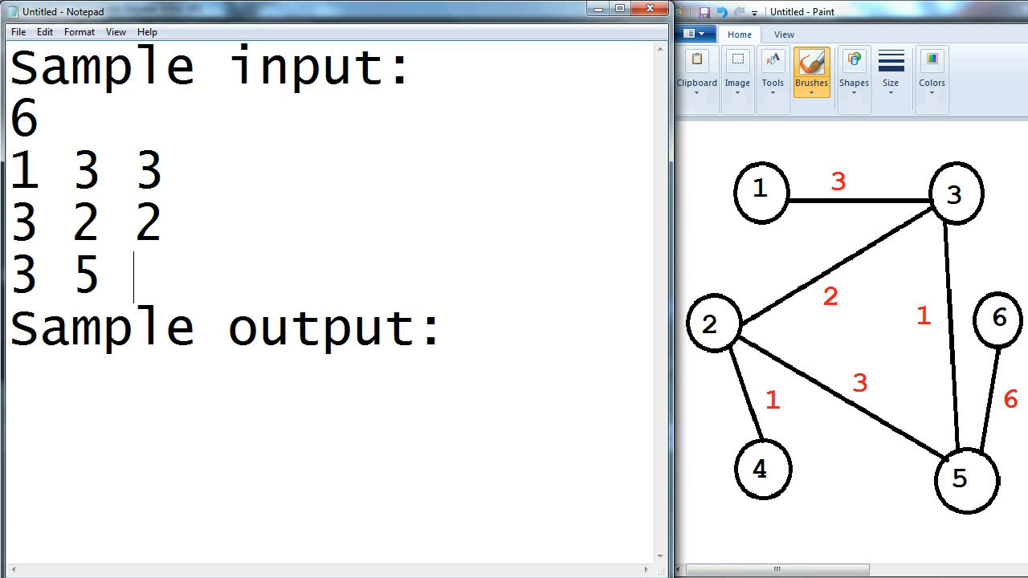
{"action": "type", "text": "1"}
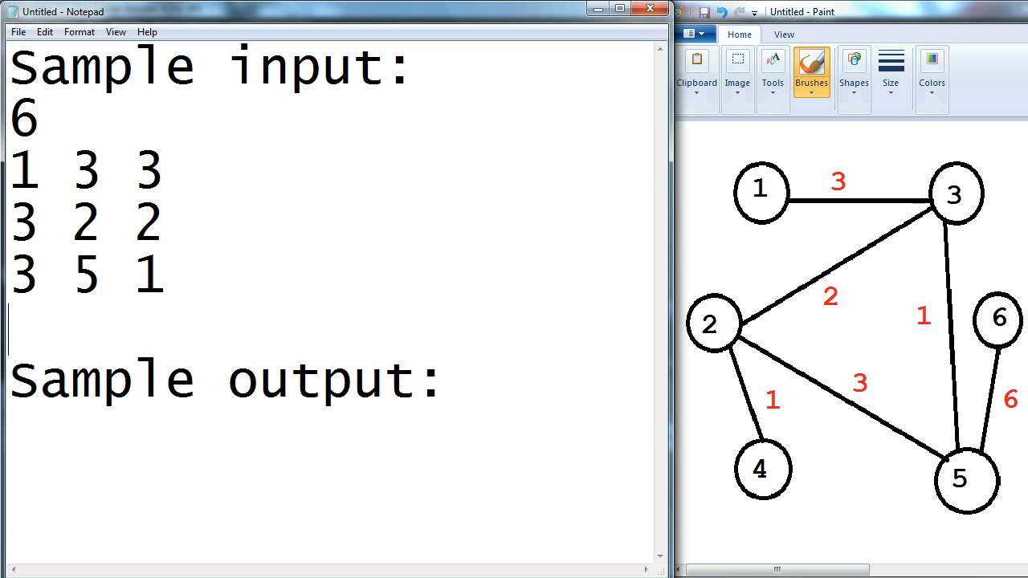
{"action": "type", "text": "12"}
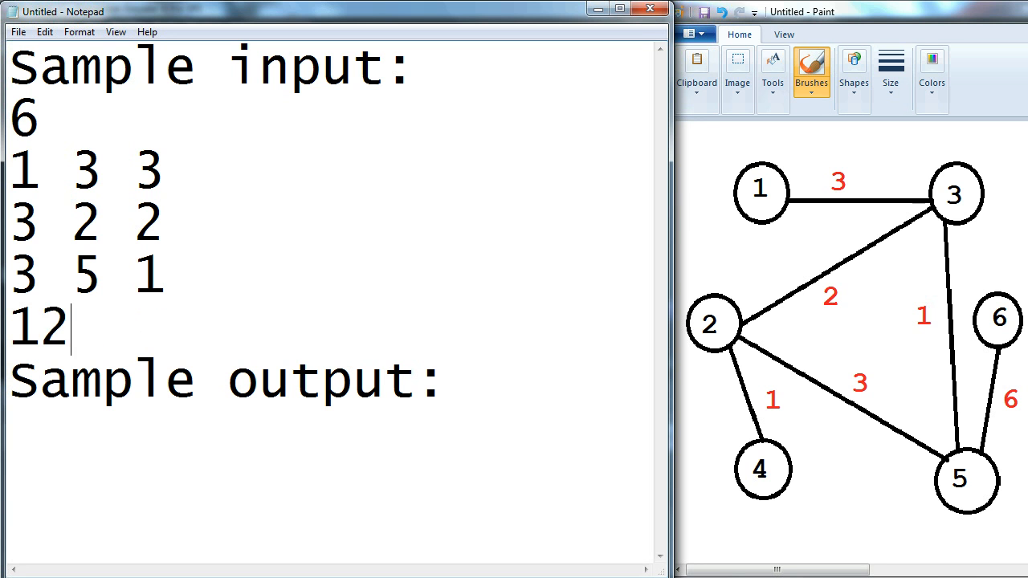
{"action": "type", "text": "2 5"}
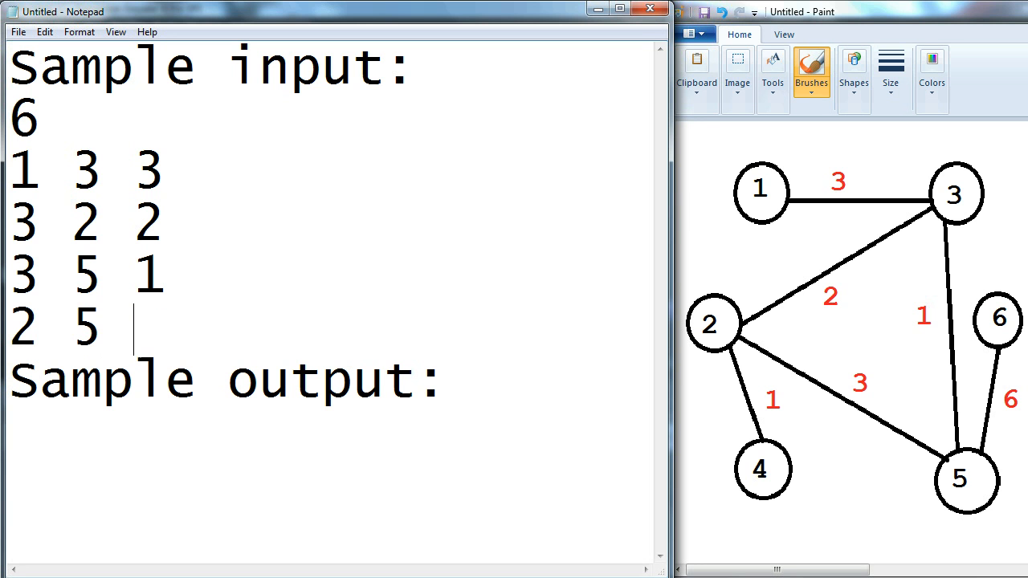
{"action": "type", "text": "3"}
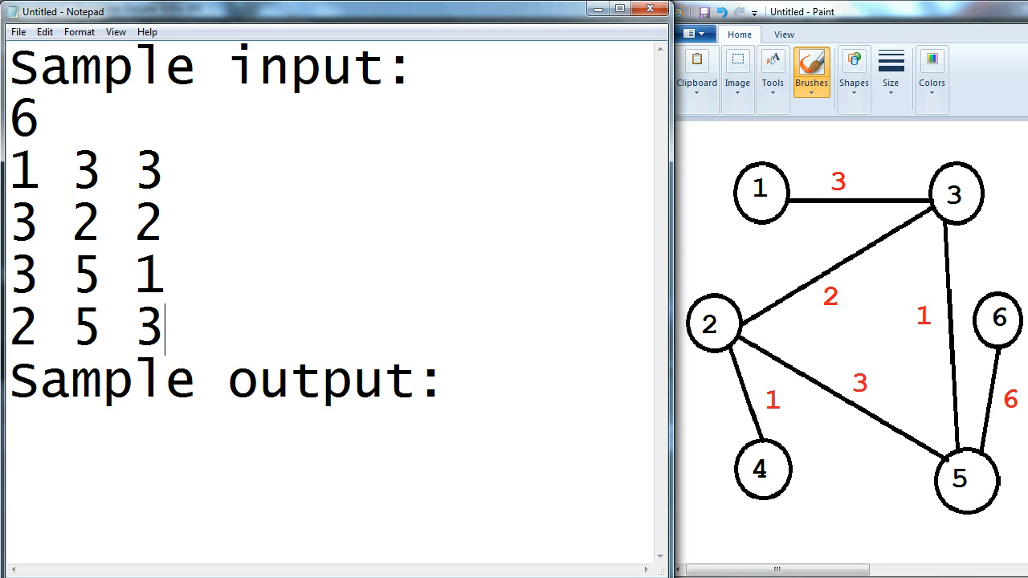
Step: Add the remaining arcs 5 6 6 and 2 4 1 under Sample input
{"action": "key", "text": "Enter"}
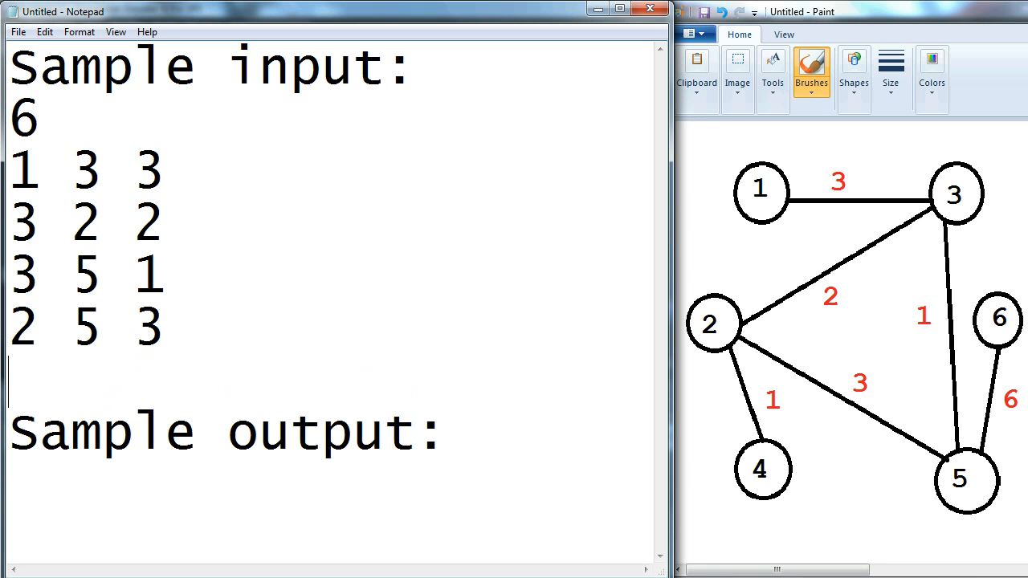
{"action": "type", "text": "5 6 6"}
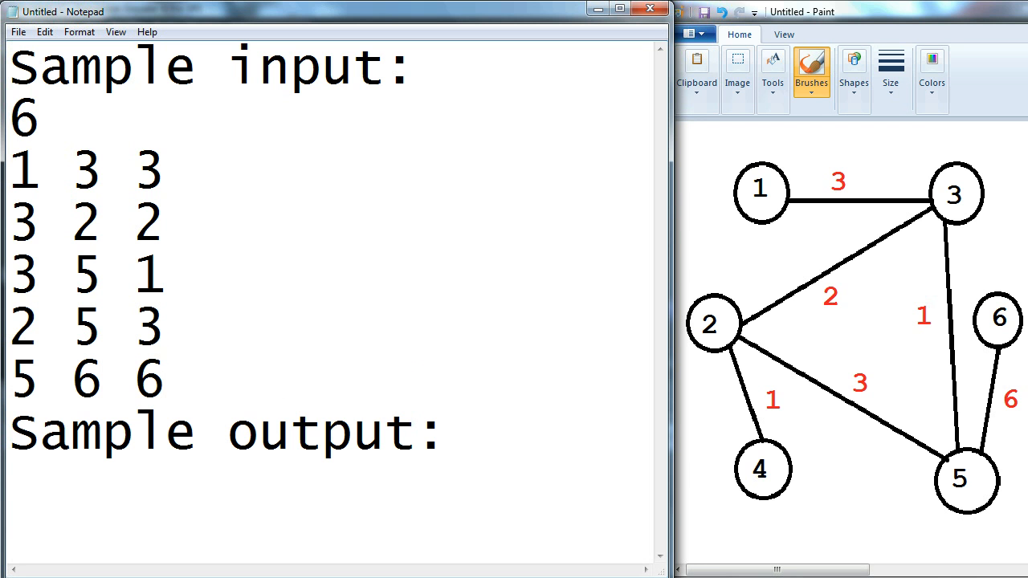
{"action": "key", "text": "Enter"}
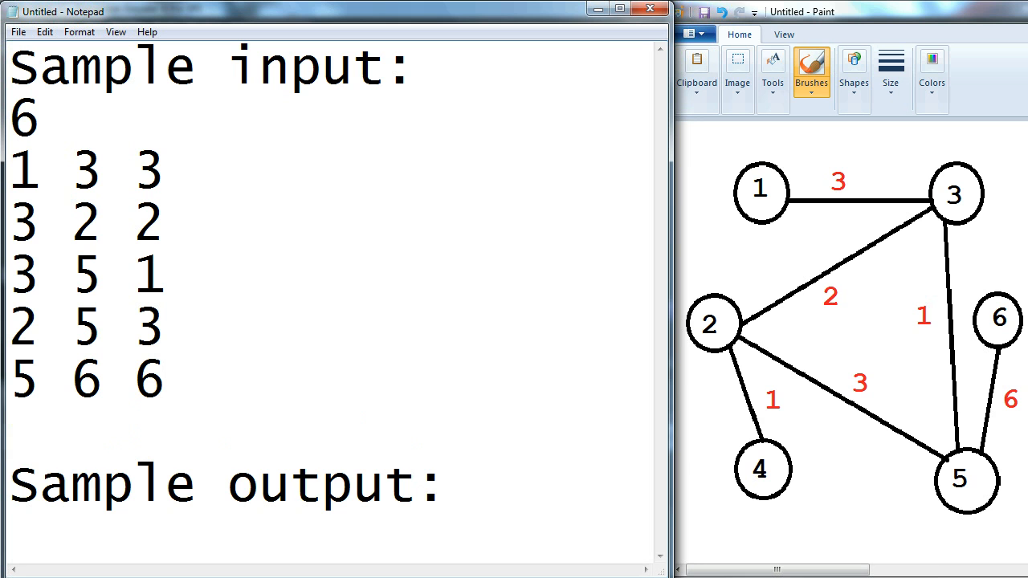
{"action": "type", "text": "2 4"}
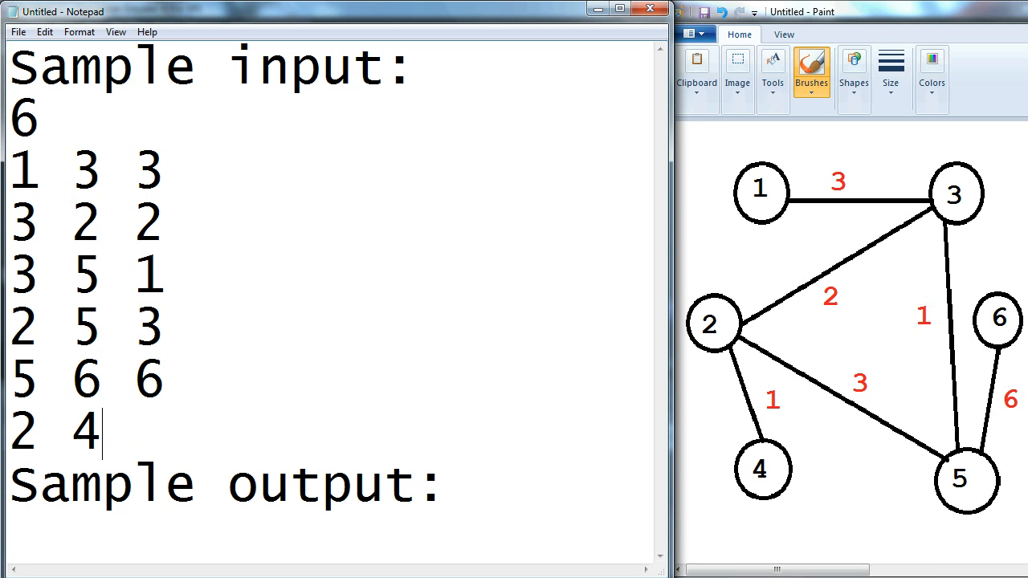
{"action": "type", "text": "1"}
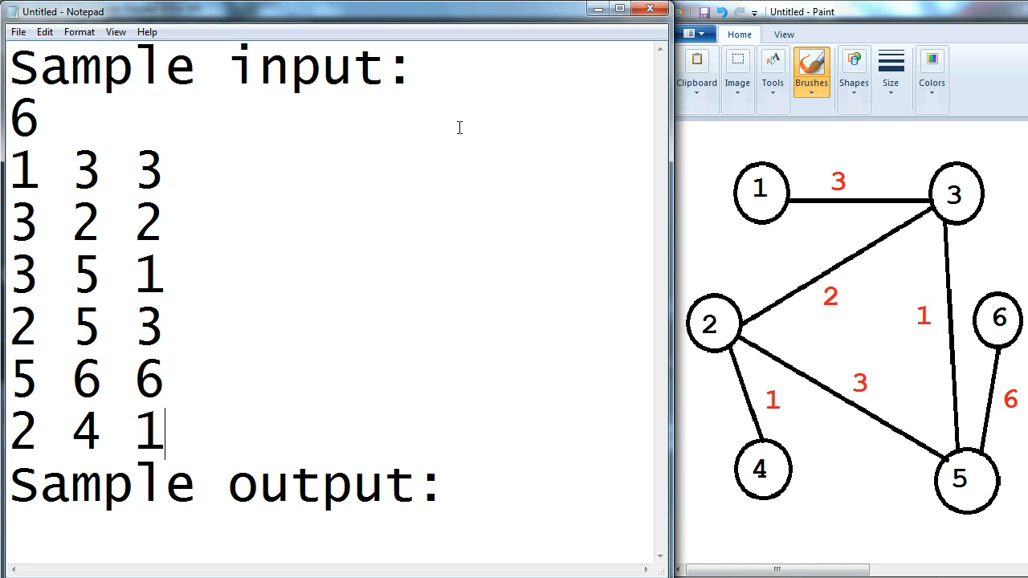
{"action": "left_click", "coordinate": [192, 495]}
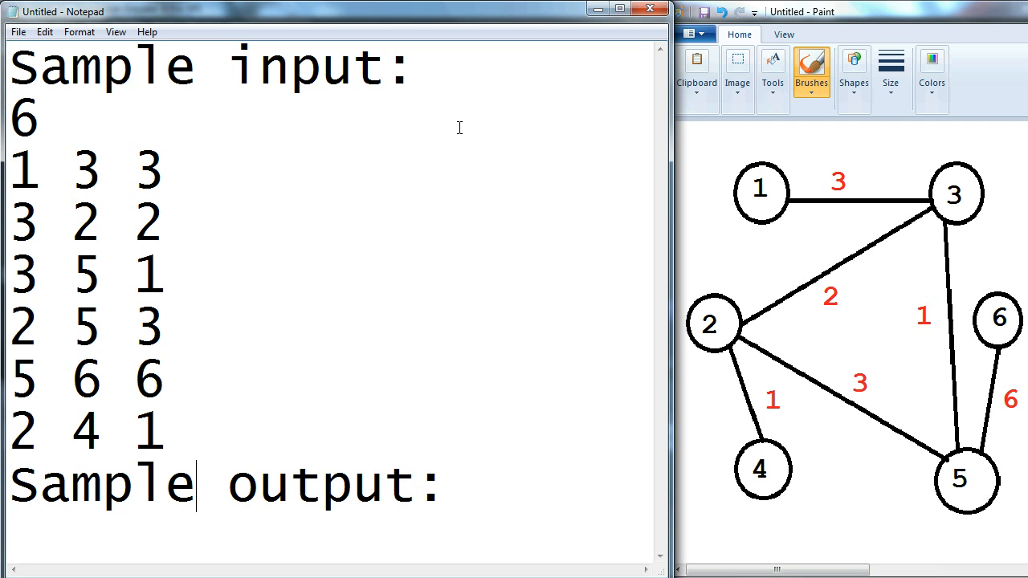
Step: Type the distances 0 5 3 6 4 10 below Sample output, correcting one mistyped value
{"action": "scroll", "scroll_direction": "down", "scroll_amount": 3}
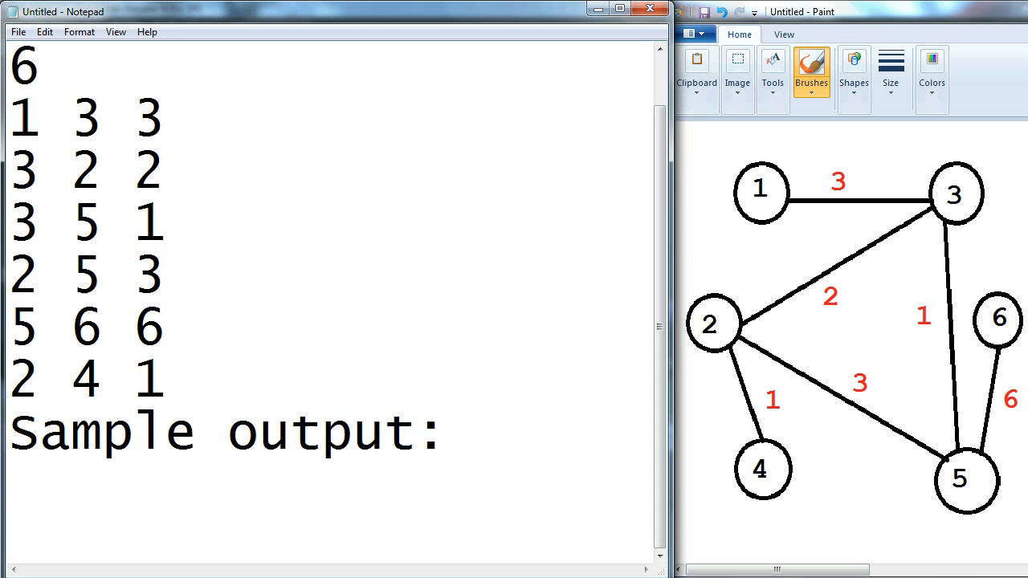
{"action": "type", "text": "0"}
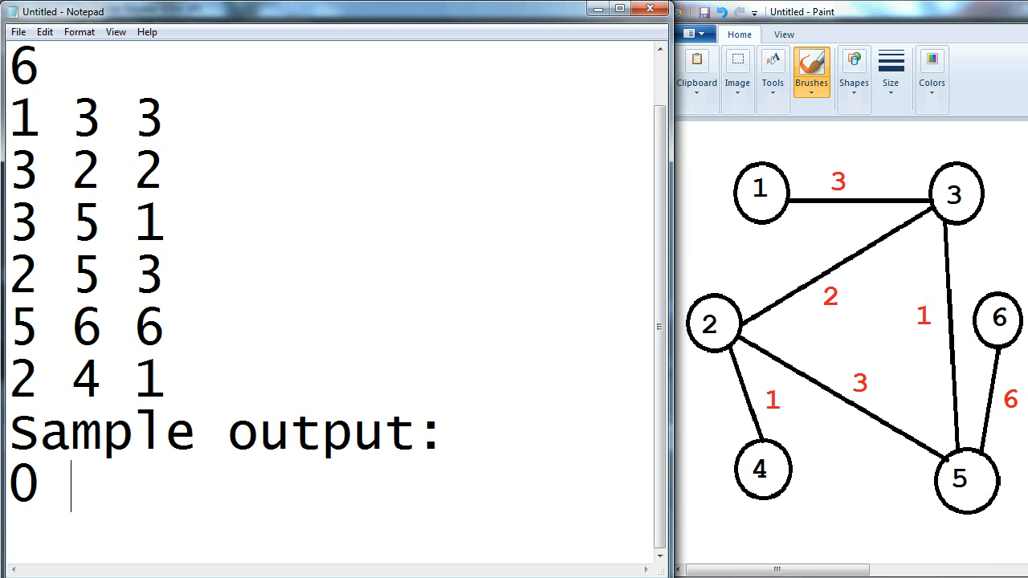
{"action": "type", "text": "3"}
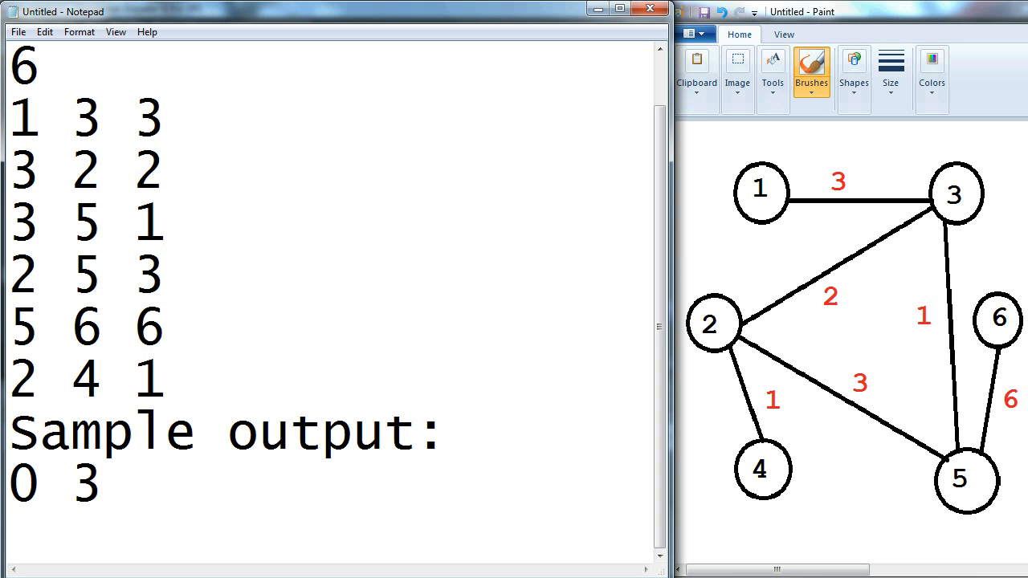
{"action": "key", "text": "Backspace"}
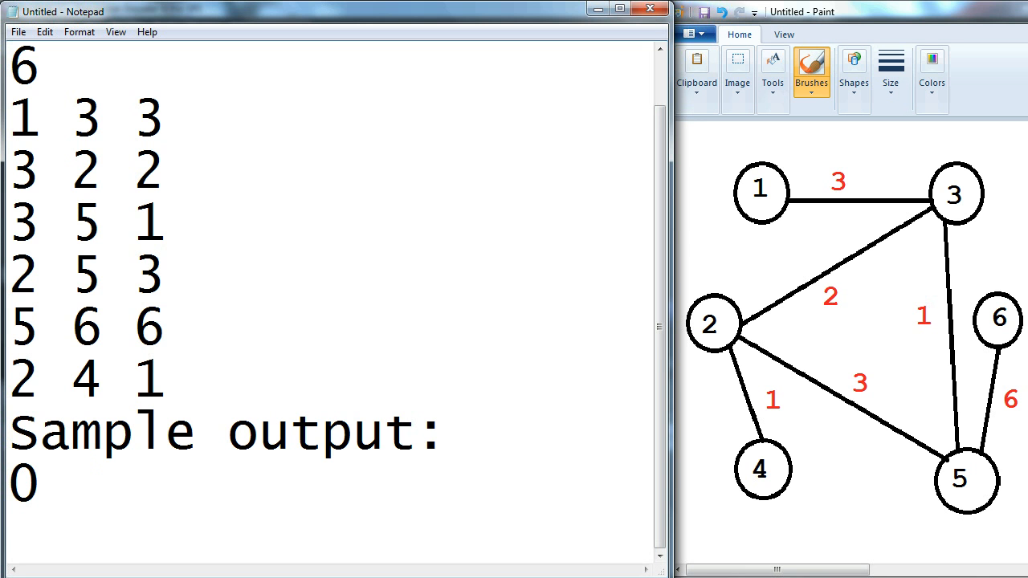
{"action": "type", "text": "5"}
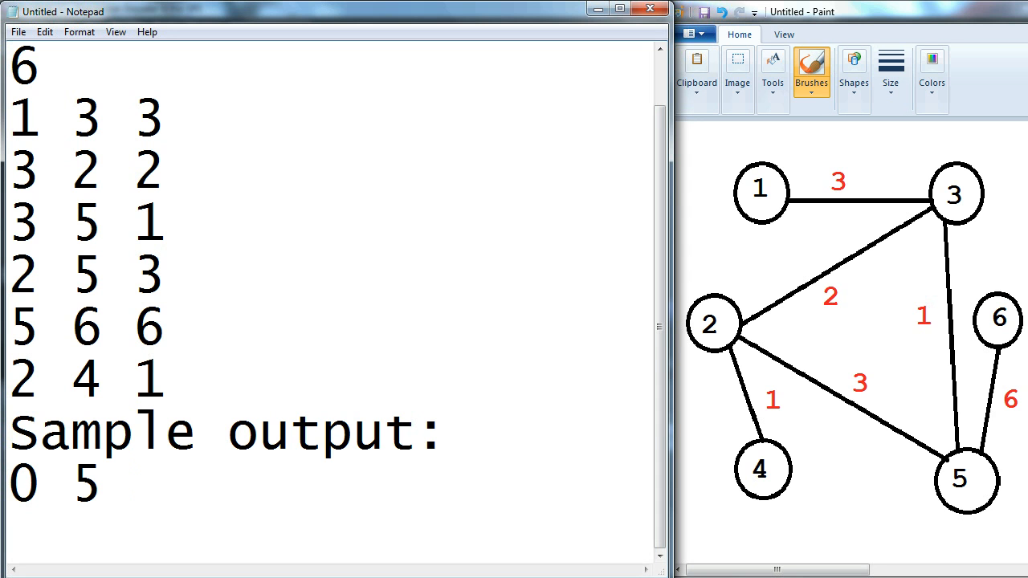
{"action": "type", "text": "3"}
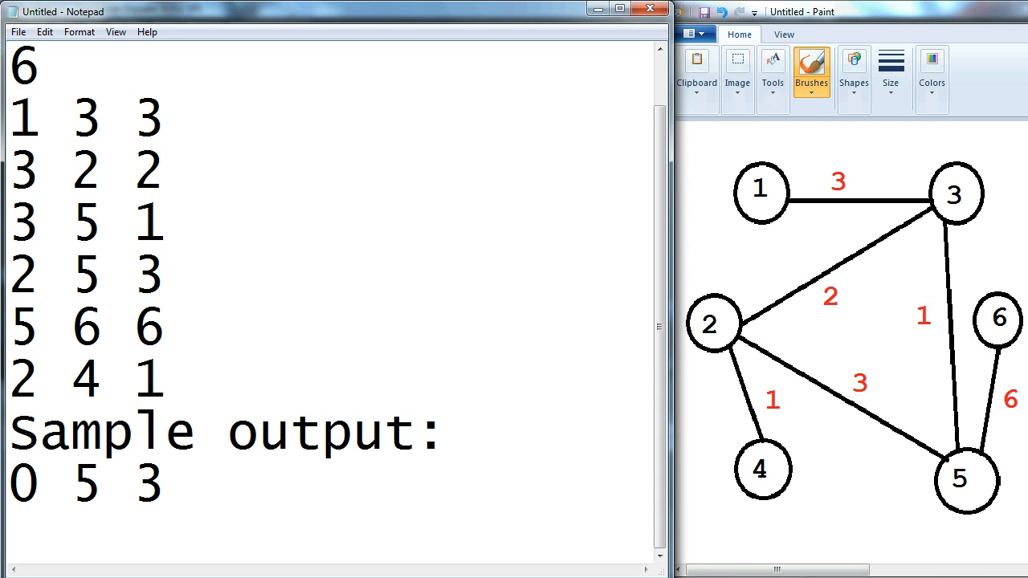
{"action": "type", "text": "6"}
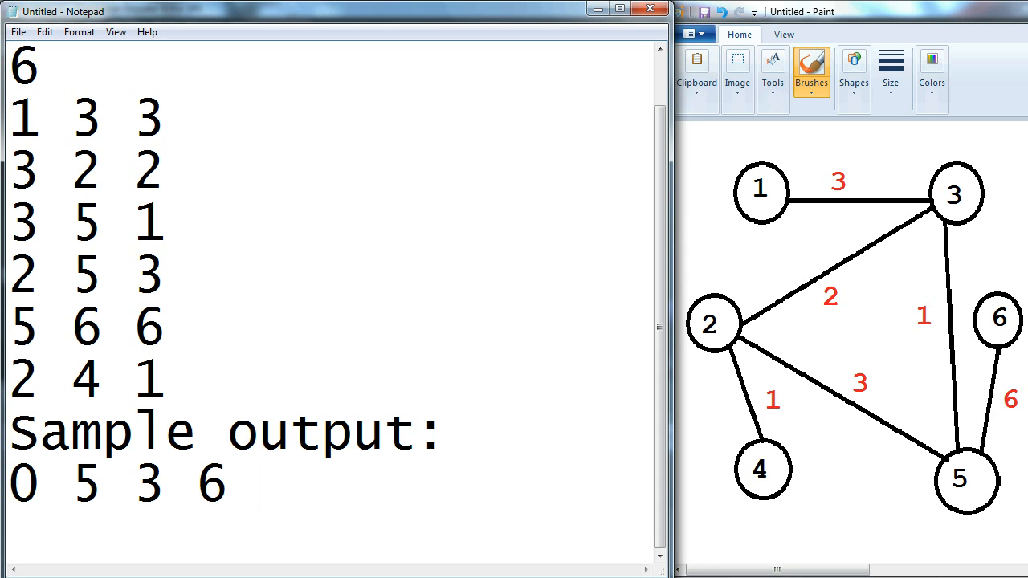
{"action": "type", "text": "4"}
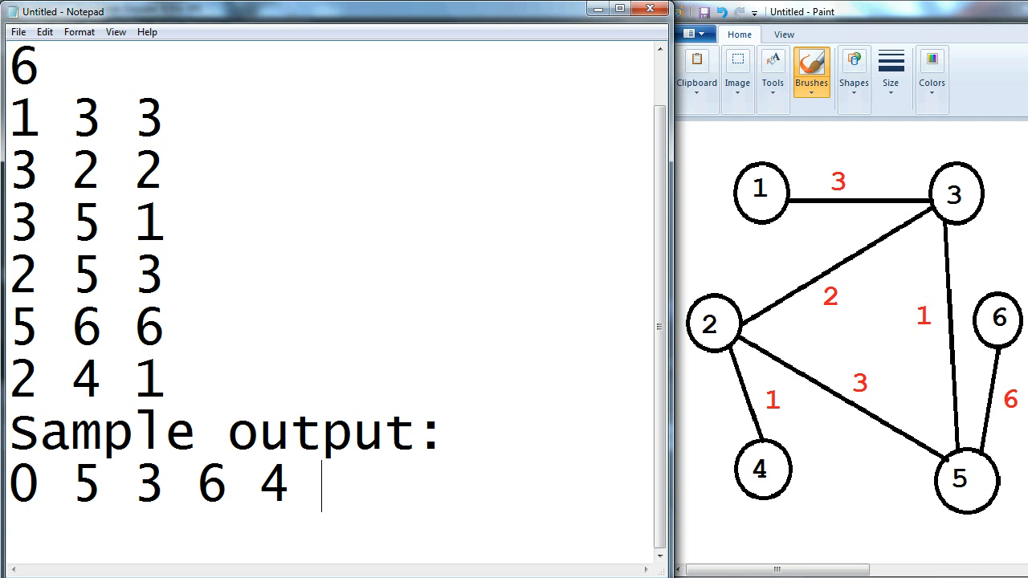
{"action": "type", "text": "10"}
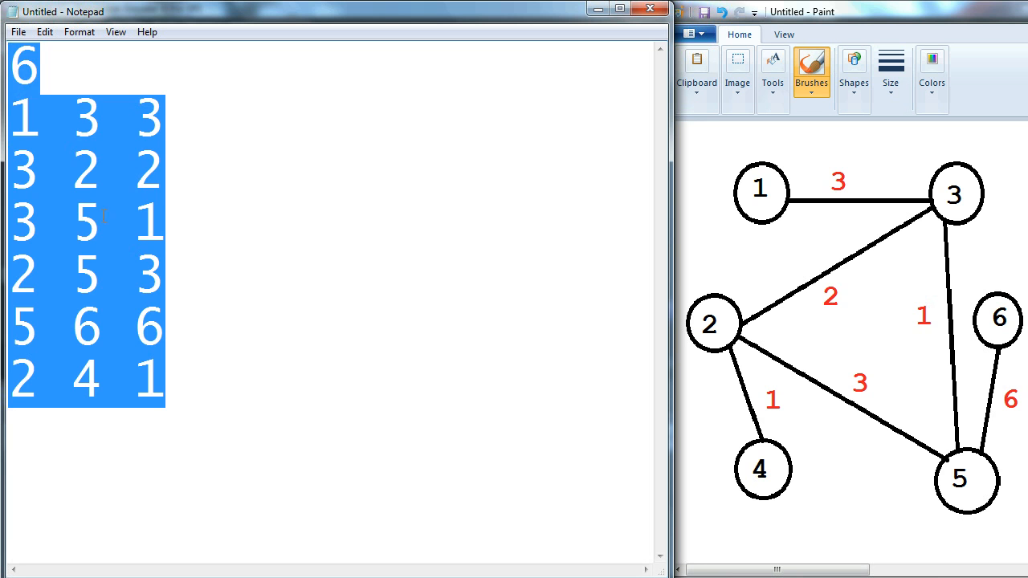
{"action": "left_click", "coordinate": [168, 384]}
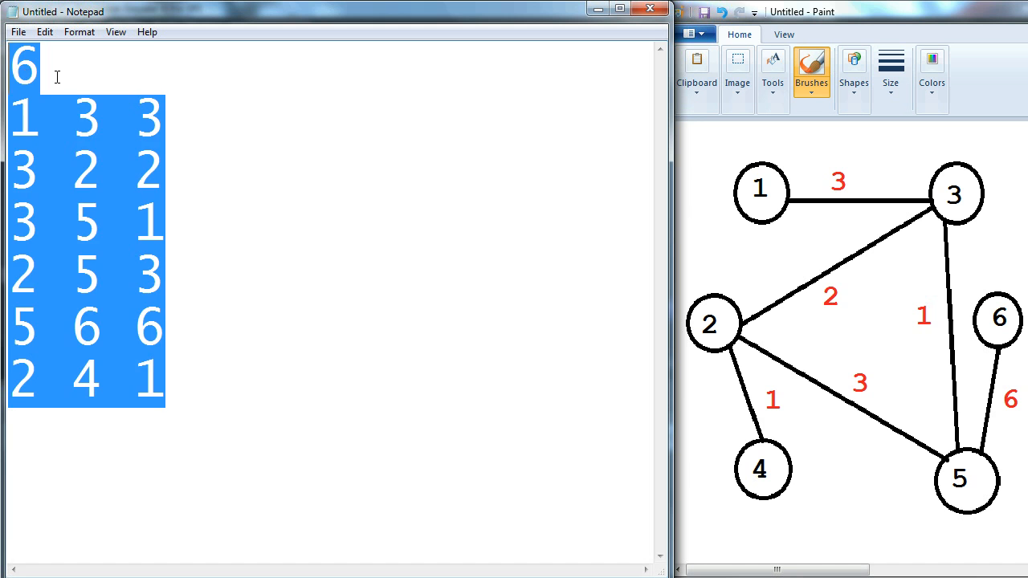
{"action": "left_click", "coordinate": [262, 423]}
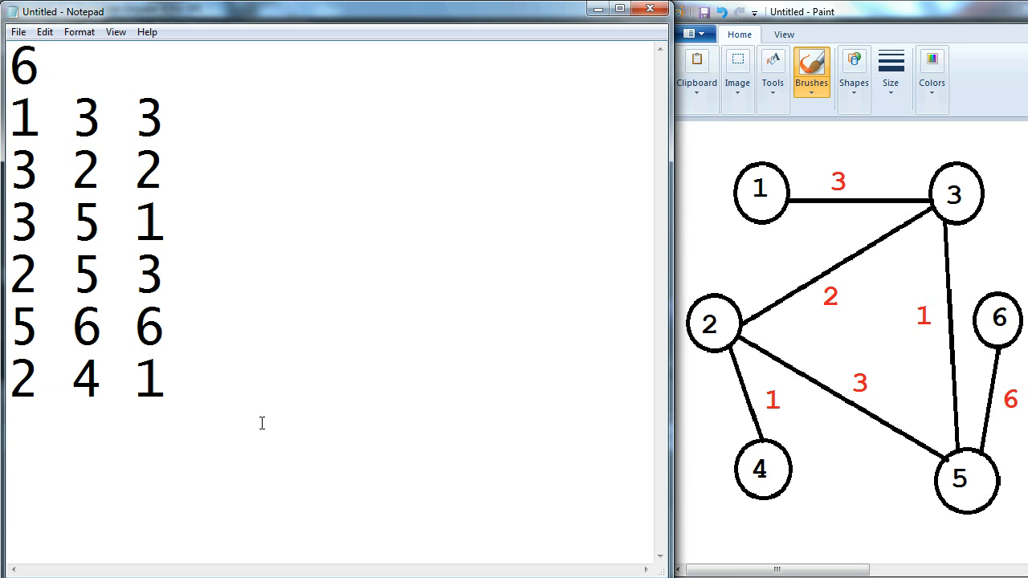
{"action": "mouse_move", "coordinate": [342, 298]}
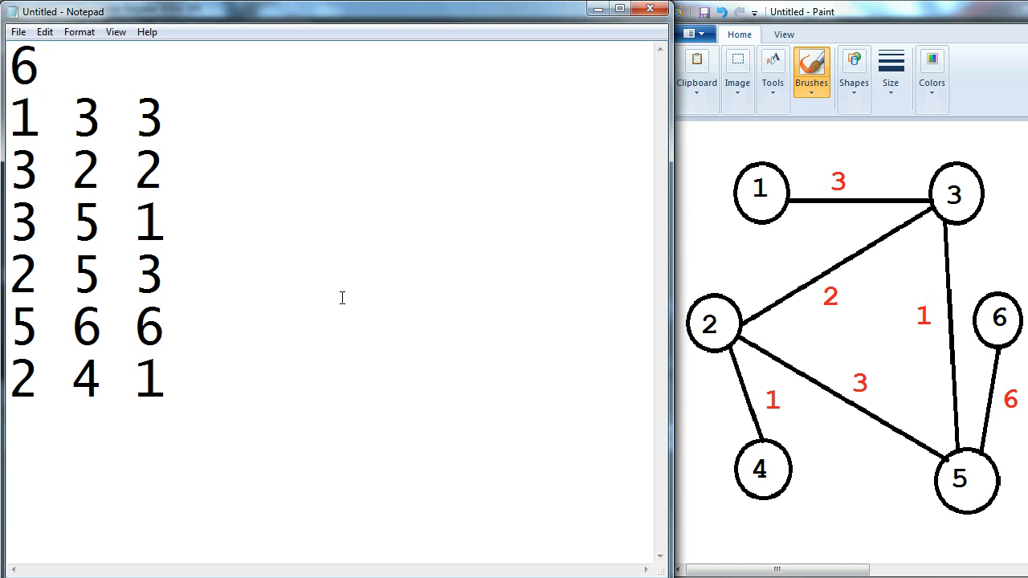
{"action": "mouse_move", "coordinate": [254, 125]}
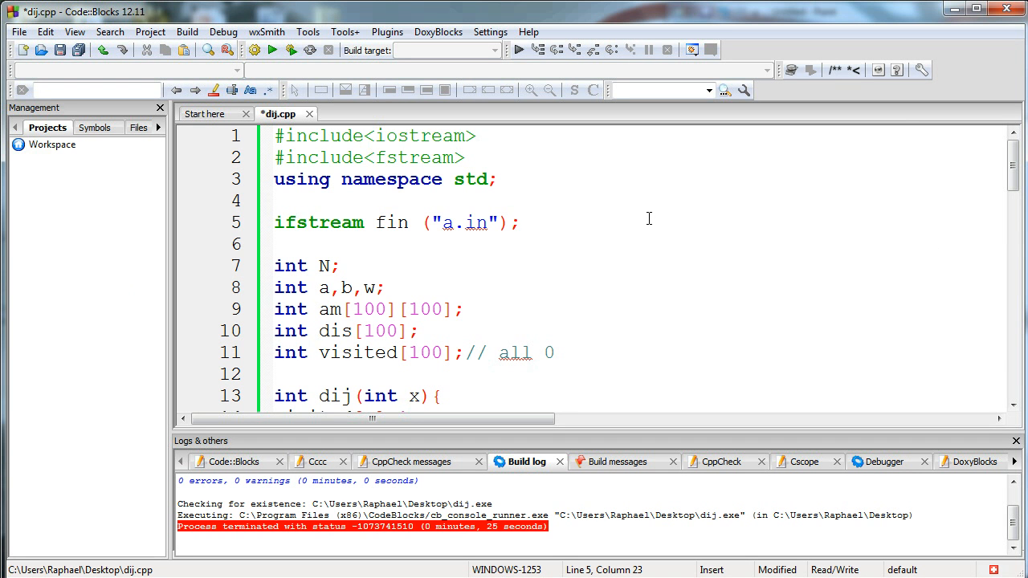
{"action": "mouse_move", "coordinate": [558, 189]}
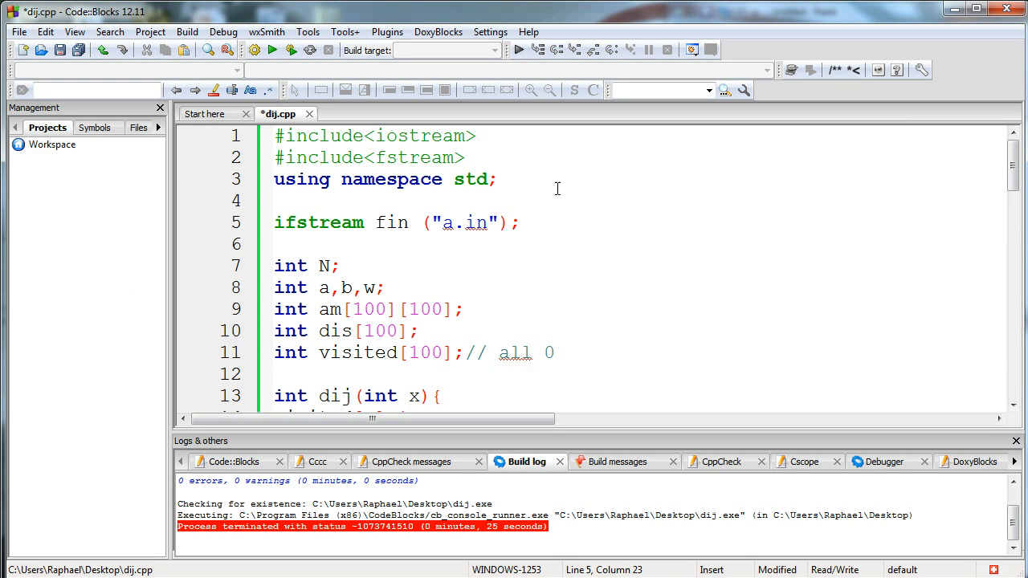
Step: Remove the space after // in the line 11 comment so it reads //all 0
{"action": "left_click", "coordinate": [522, 222]}
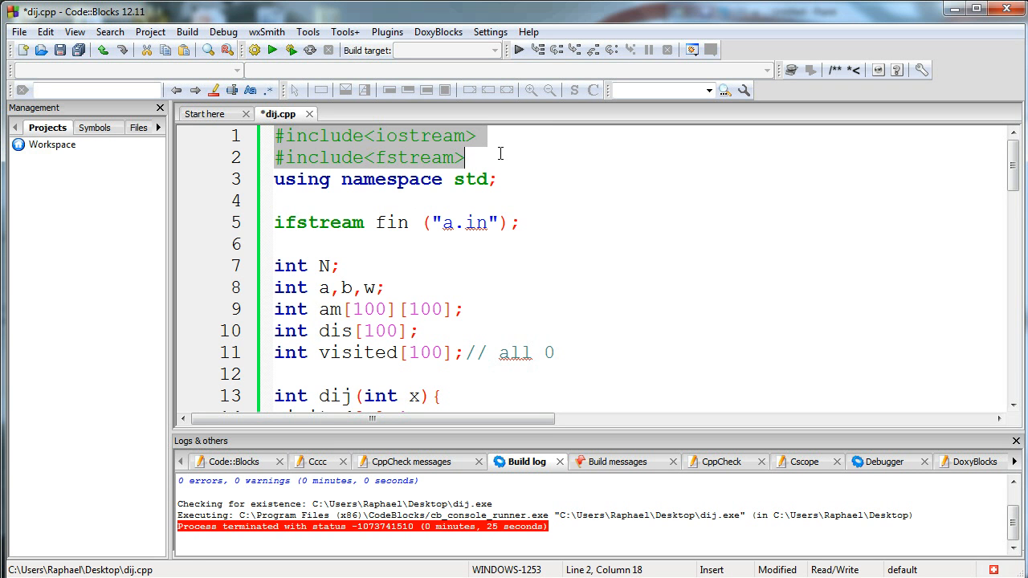
{"action": "mouse_move", "coordinate": [535, 158]}
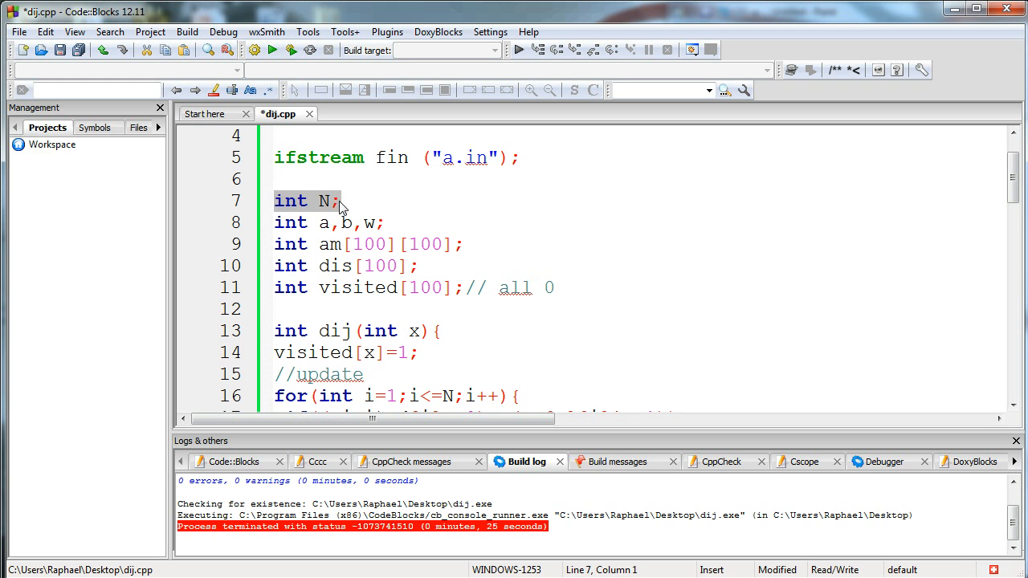
{"action": "left_click", "coordinate": [386, 223]}
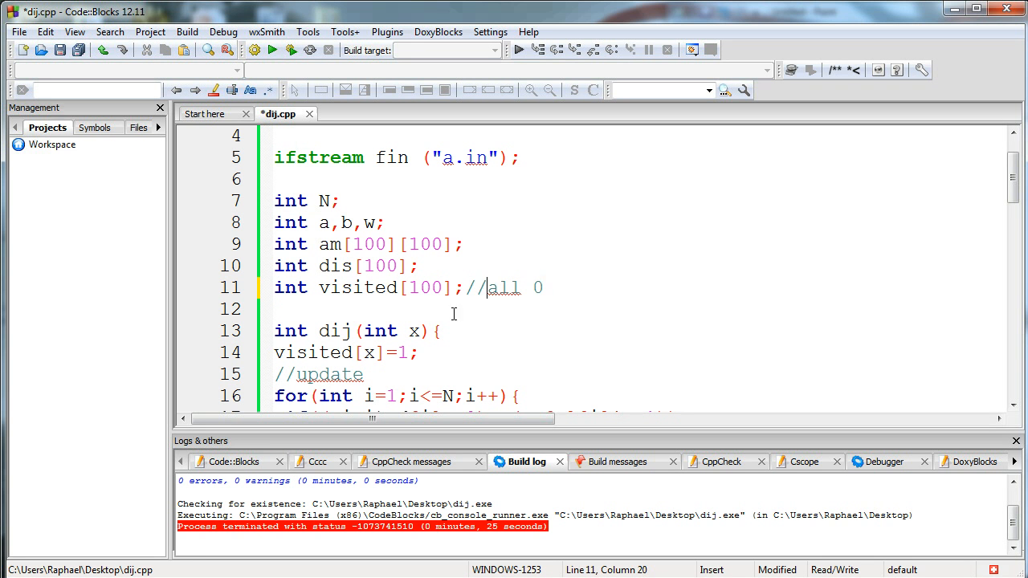
{"action": "scroll", "scroll_direction": "down", "scroll_amount": 3}
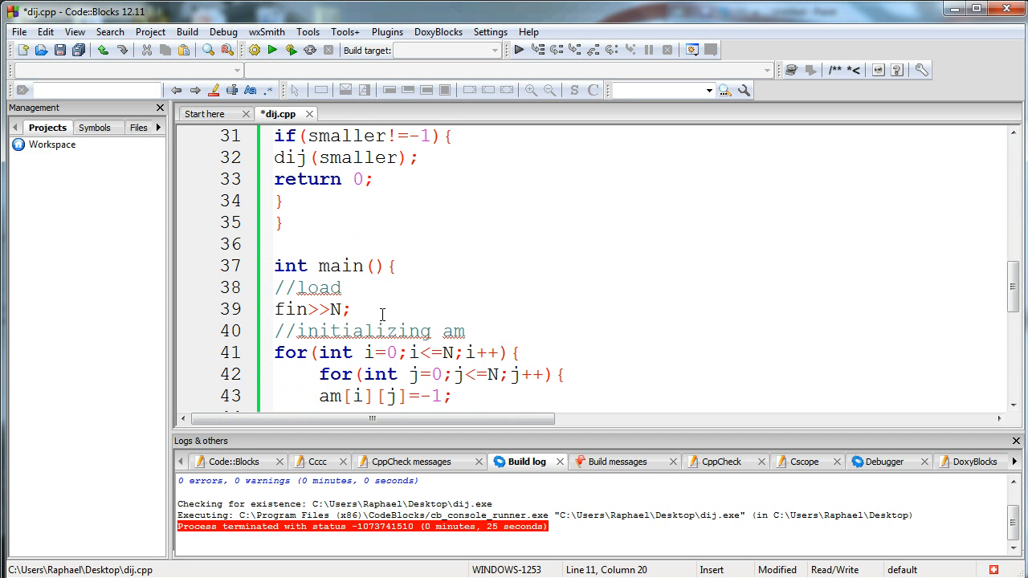
{"action": "triple_click", "coordinate": [310, 310]}
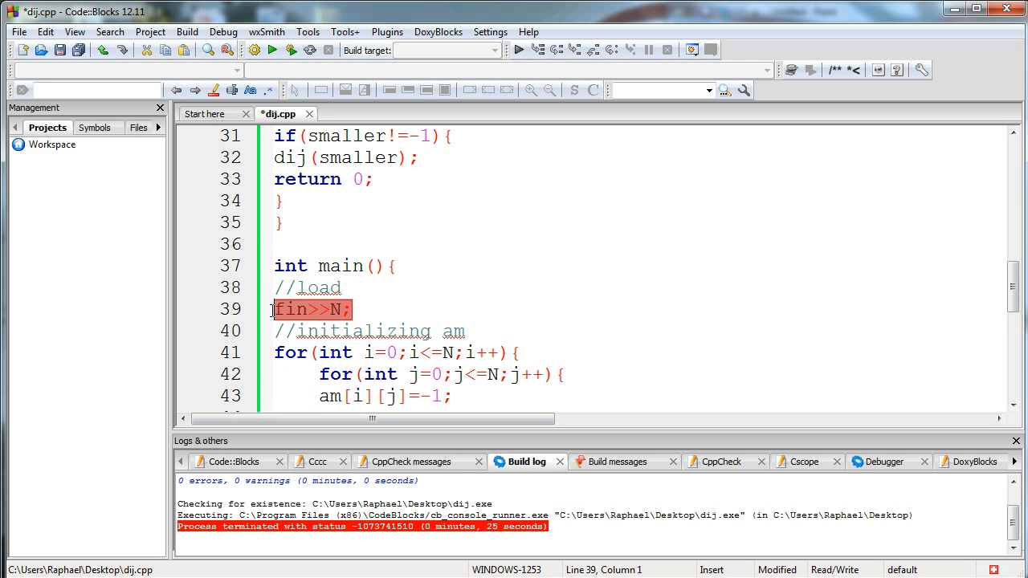
{"action": "left_click", "coordinate": [352, 309]}
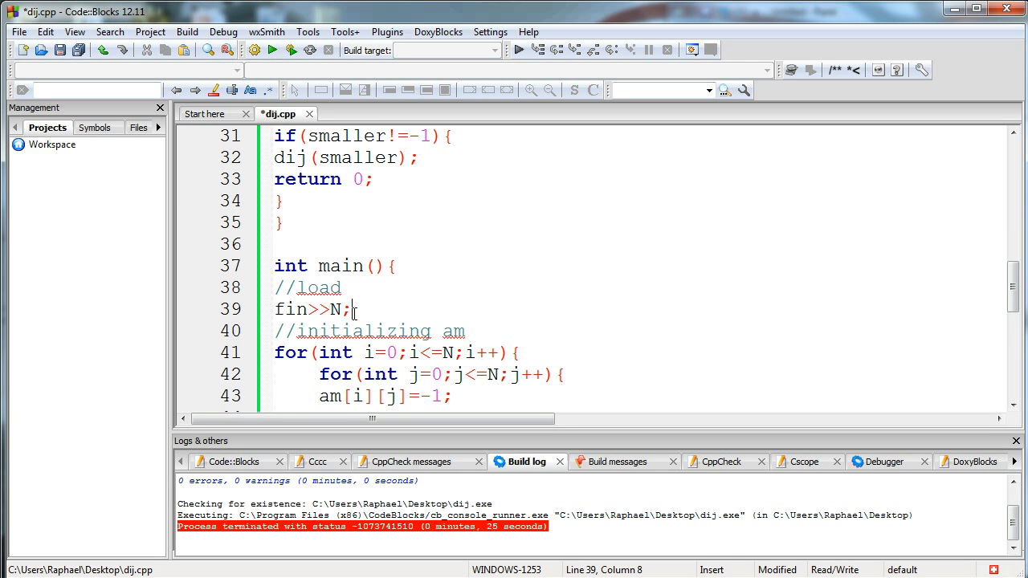
{"action": "scroll", "scroll_direction": "down", "scroll_amount": 3}
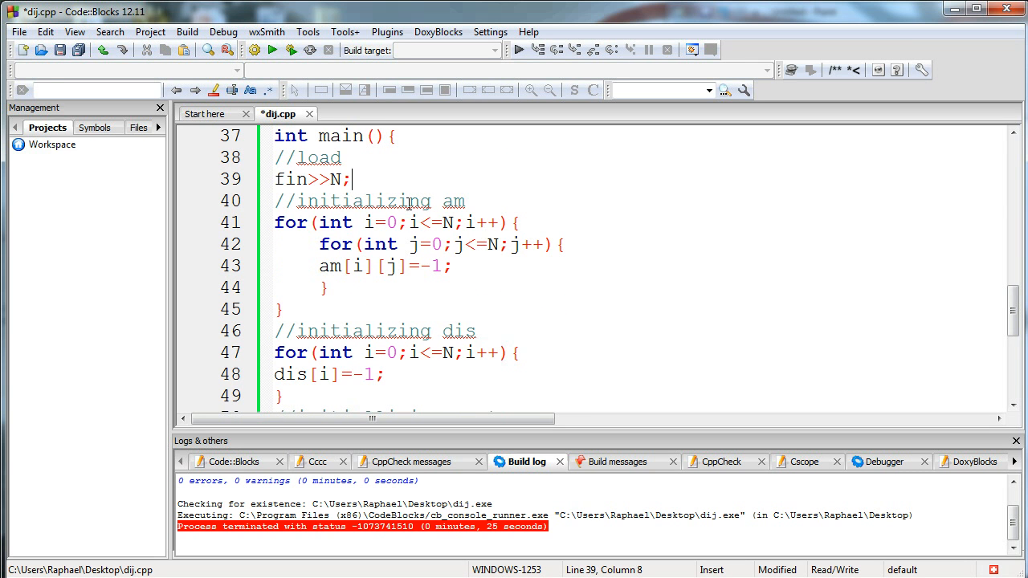
{"action": "left_click_drag", "start_coordinate": [274, 223], "coordinate": [274, 309]}
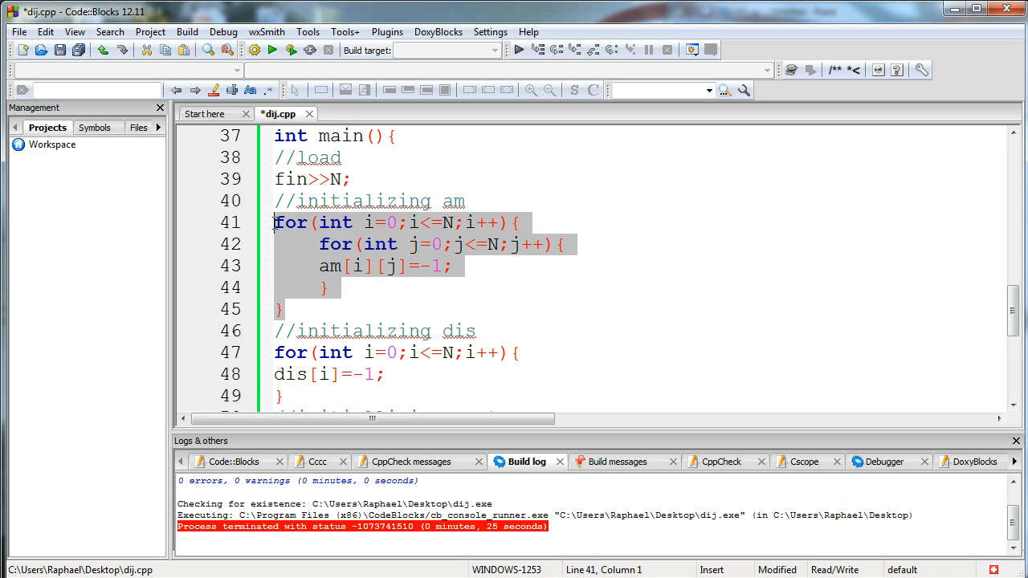
{"action": "mouse_move", "coordinate": [367, 257]}
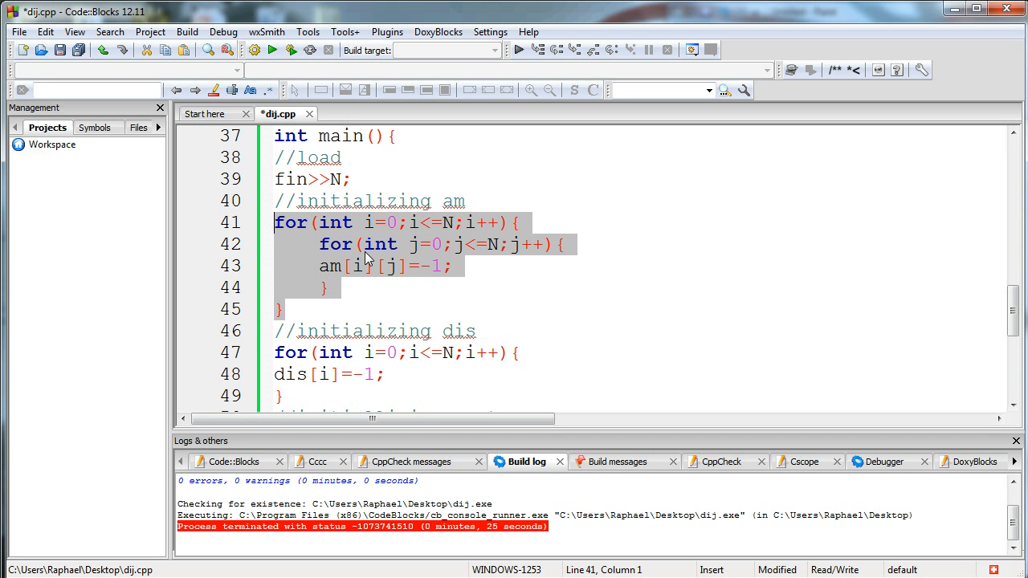
{"action": "mouse_move", "coordinate": [373, 293]}
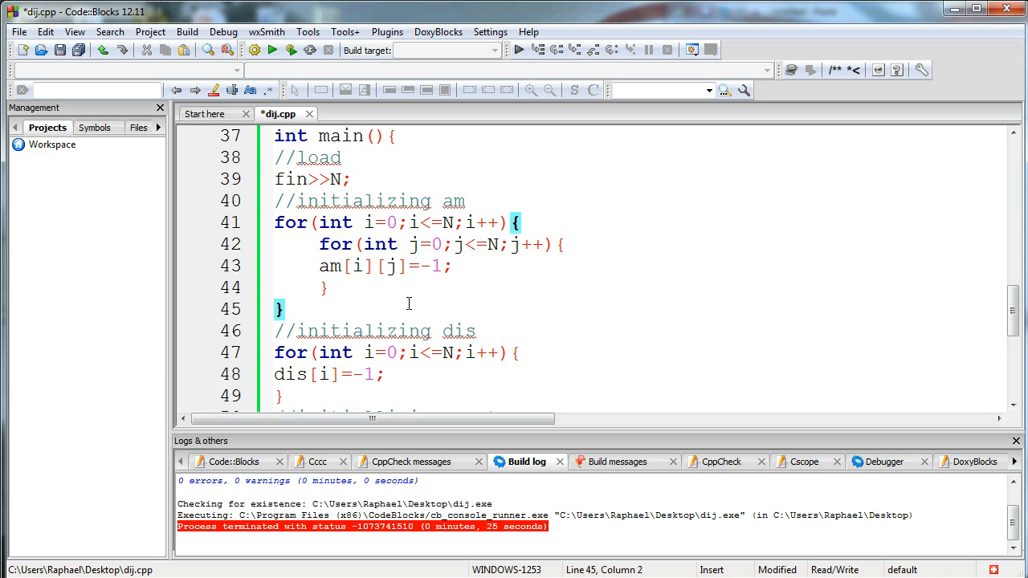
{"action": "scroll", "scroll_direction": "down", "scroll_amount": 3}
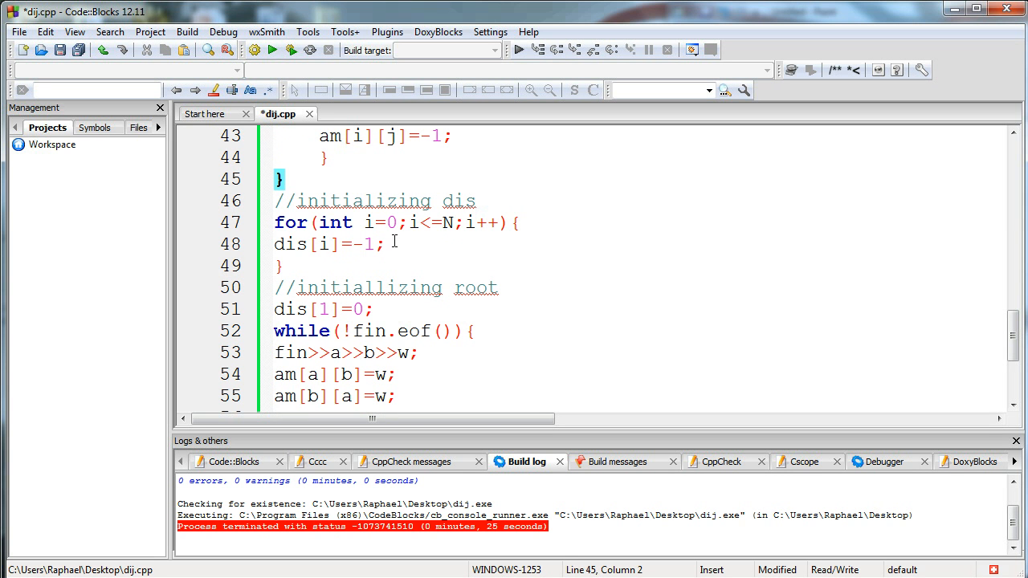
{"action": "left_click_drag", "start_coordinate": [275, 223], "coordinate": [283, 266]}
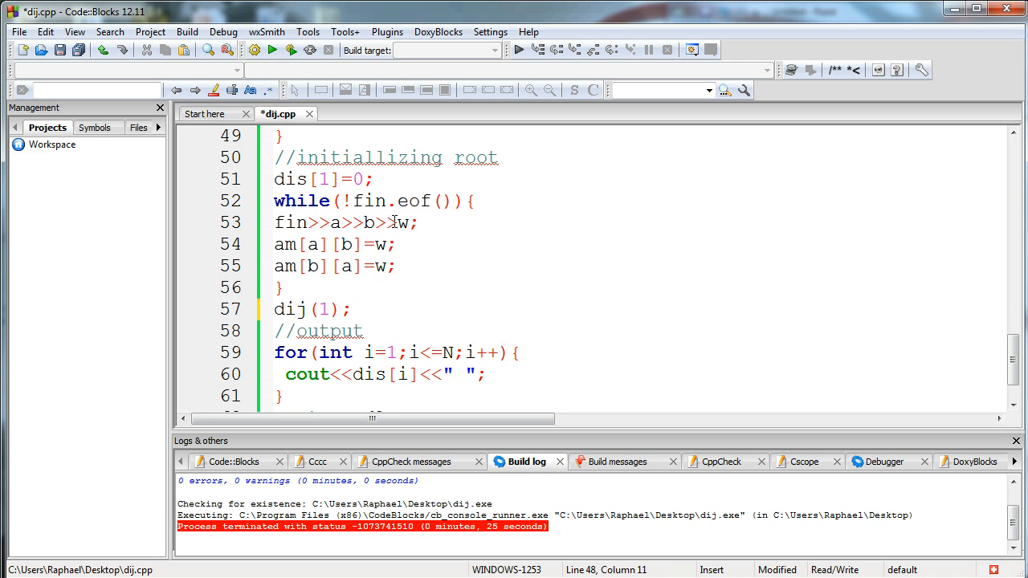
{"action": "mouse_move", "coordinate": [382, 266]}
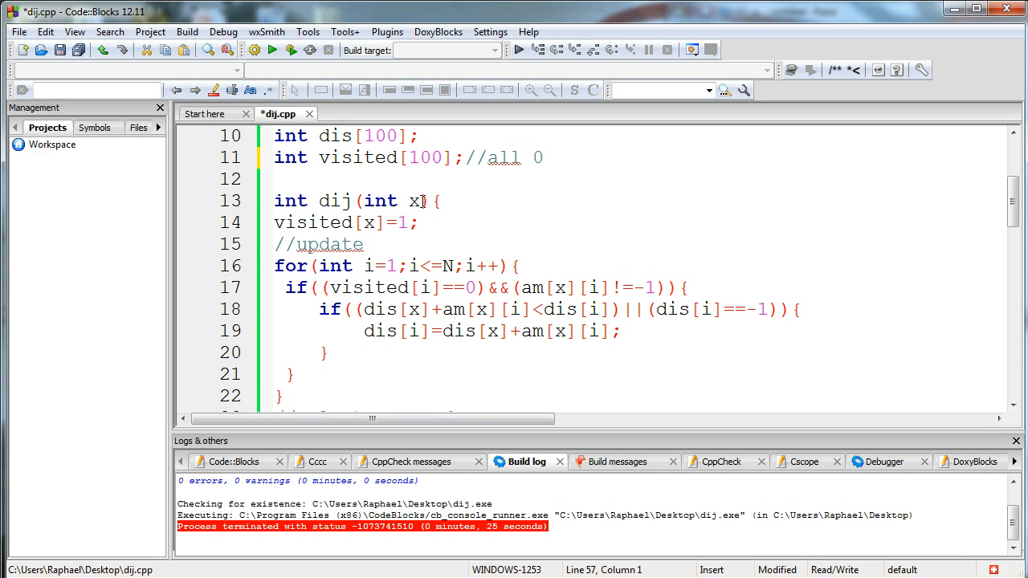
{"action": "mouse_move", "coordinate": [407, 209]}
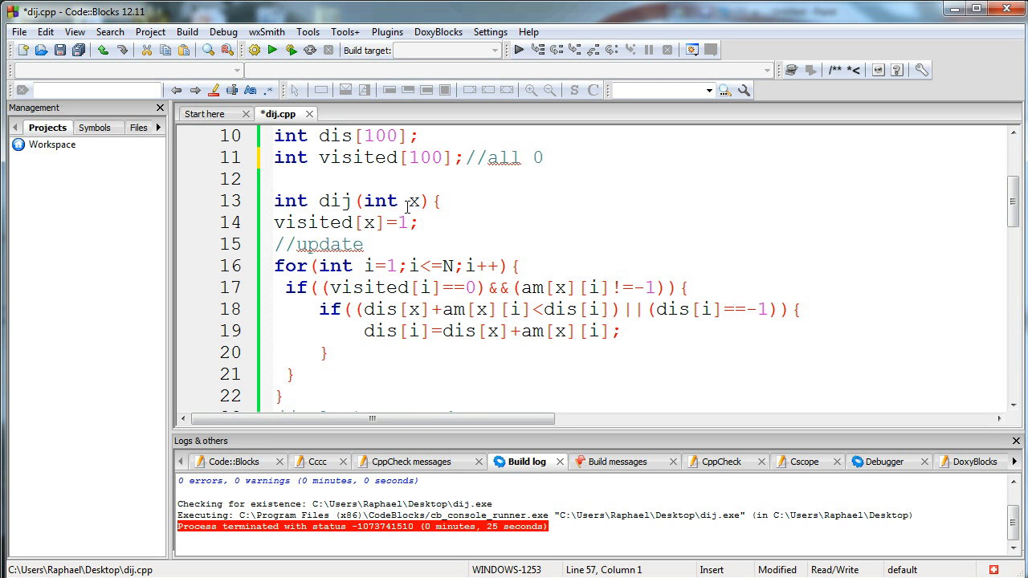
Step: Highlight the line marking node x visited, then scroll to the distance-update loop
{"action": "triple_click", "coordinate": [345, 223]}
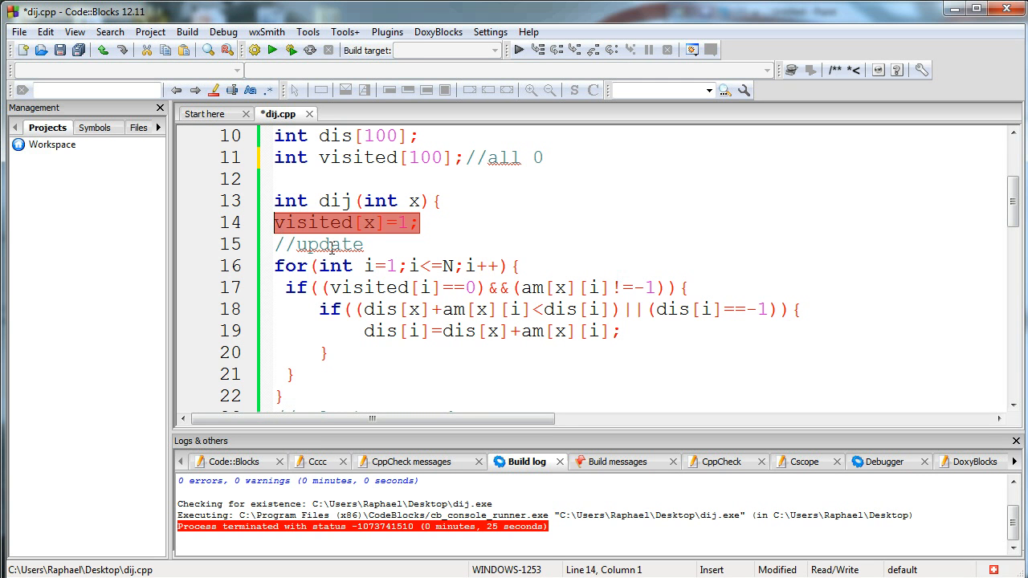
{"action": "left_click", "coordinate": [402, 222]}
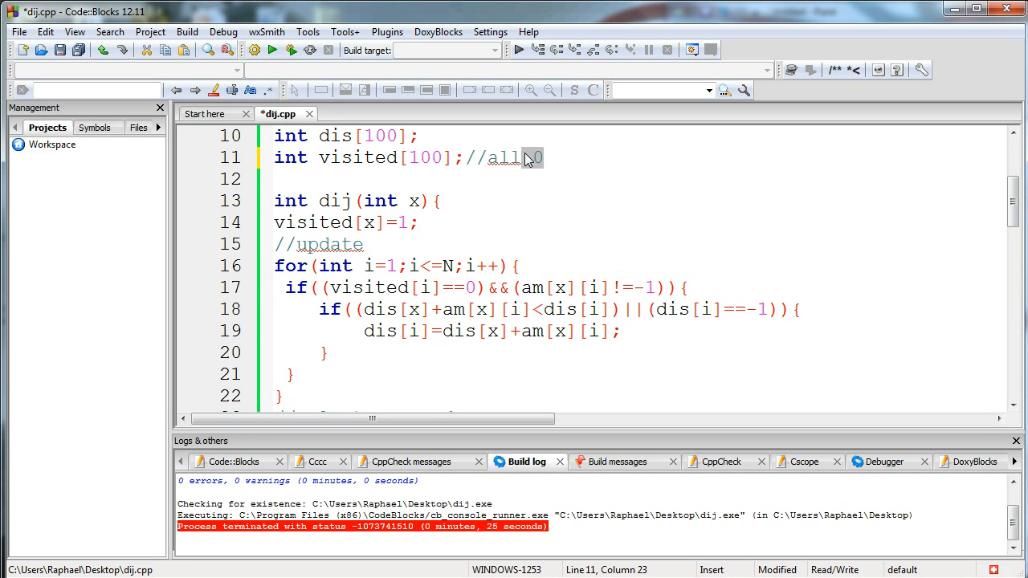
{"action": "scroll", "scroll_direction": "down", "scroll_amount": 3}
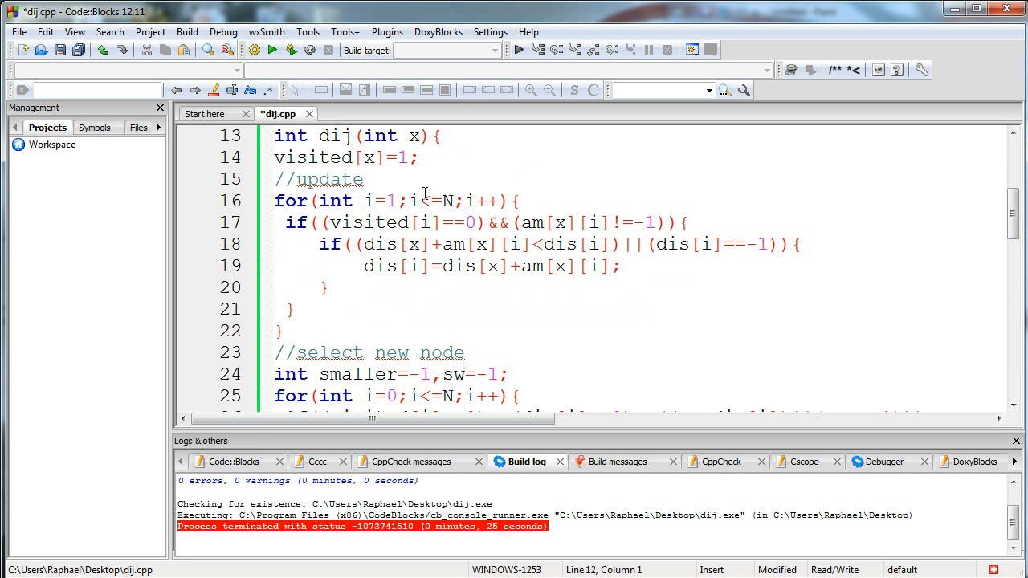
{"action": "mouse_move", "coordinate": [410, 184]}
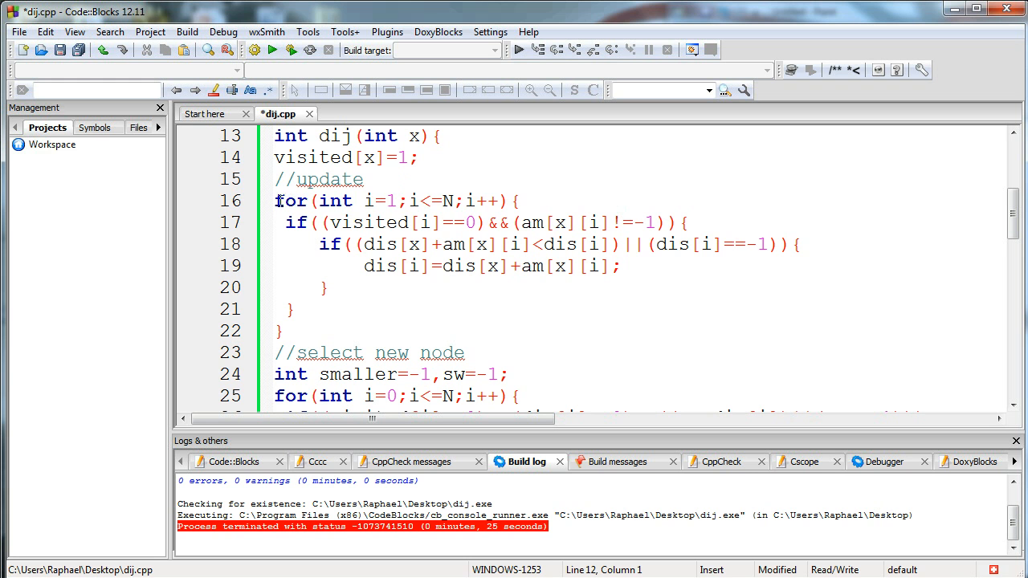
{"action": "left_click", "coordinate": [523, 201]}
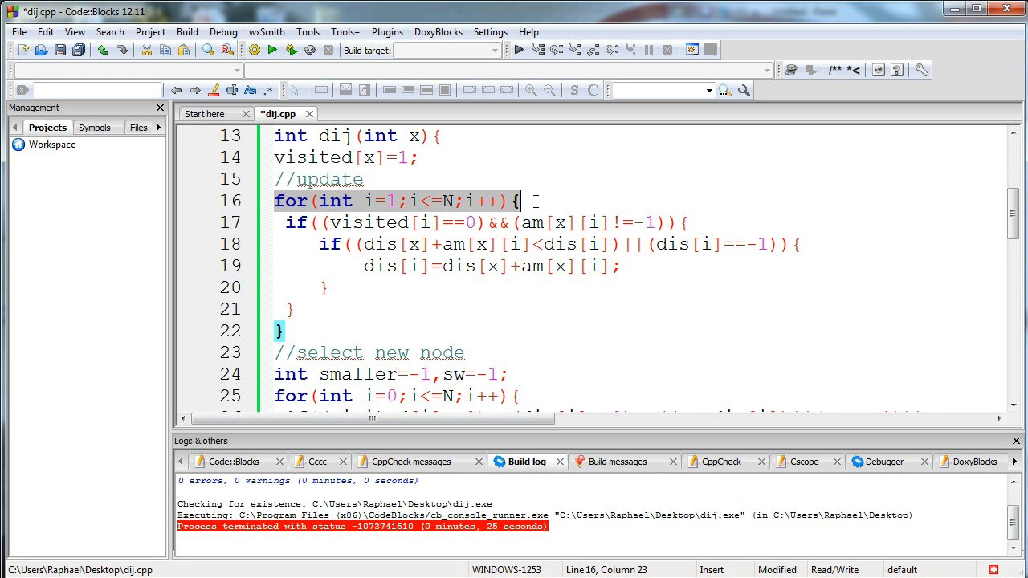
{"action": "left_click", "coordinate": [360, 245]}
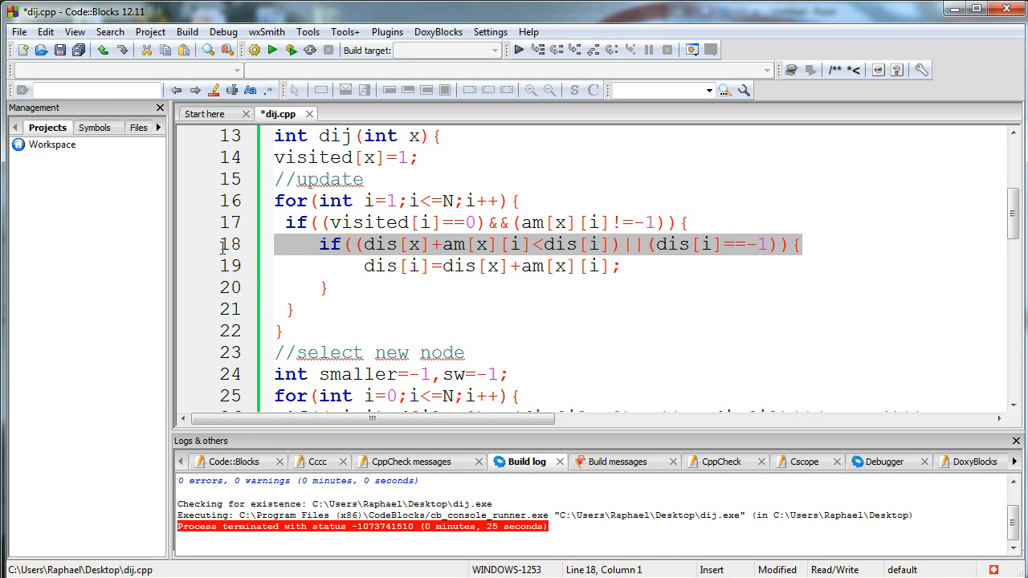
Step: Select the distance update statement and show the update loop's matching braces
{"action": "left_click", "coordinate": [376, 266]}
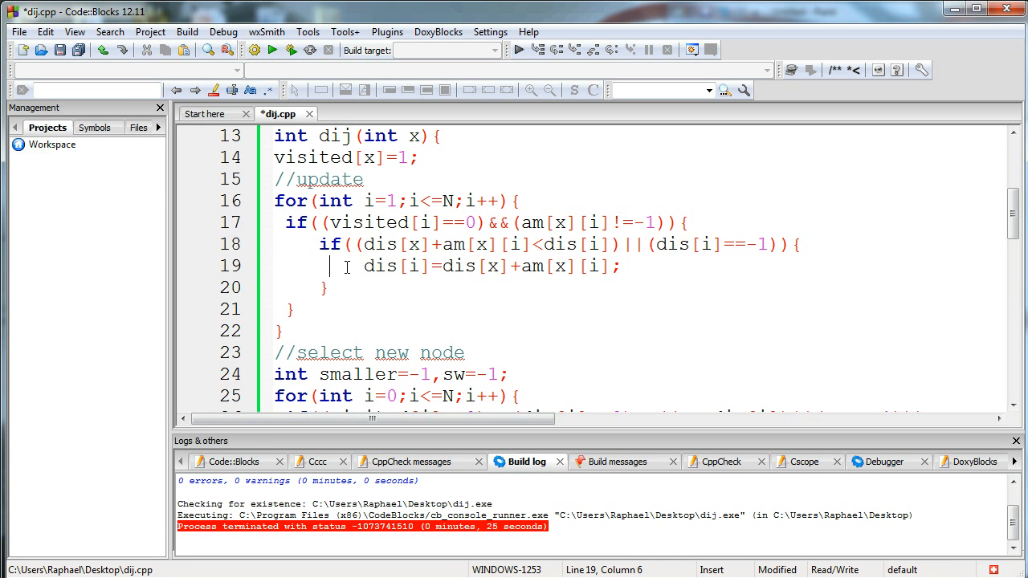
{"action": "left_click_drag", "start_coordinate": [363, 266], "coordinate": [619, 265]}
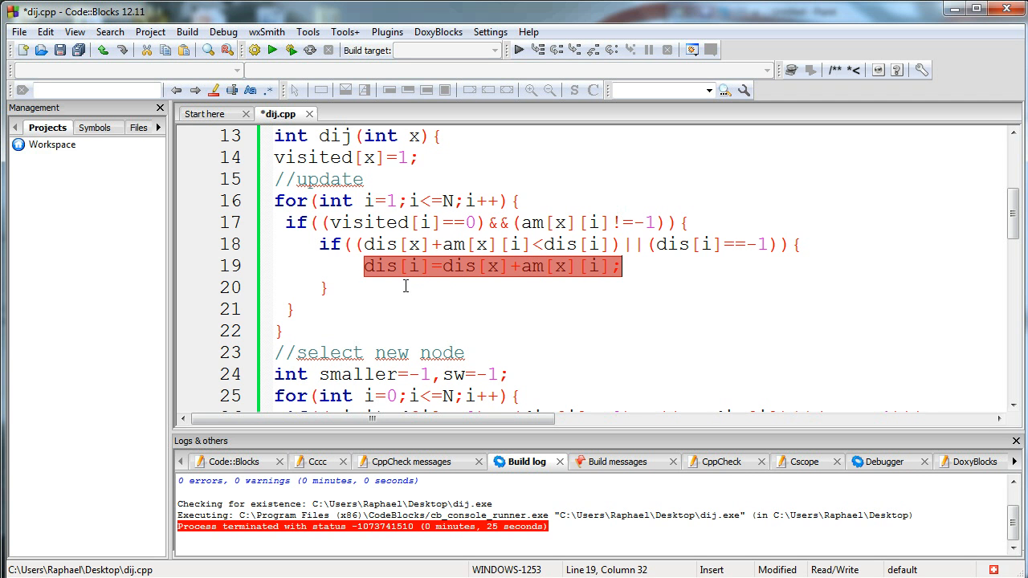
{"action": "mouse_move", "coordinate": [529, 276]}
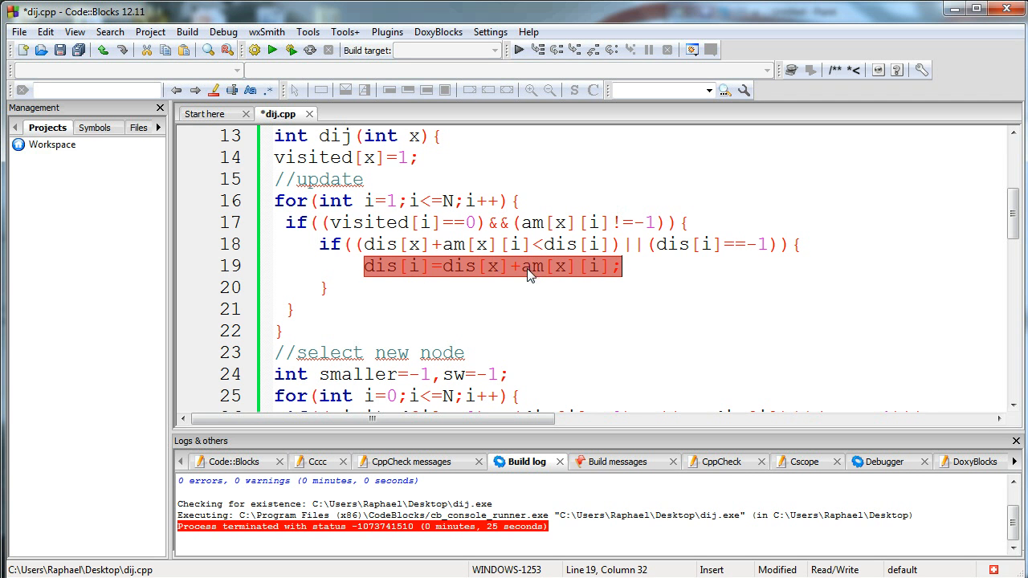
{"action": "left_click", "coordinate": [542, 292]}
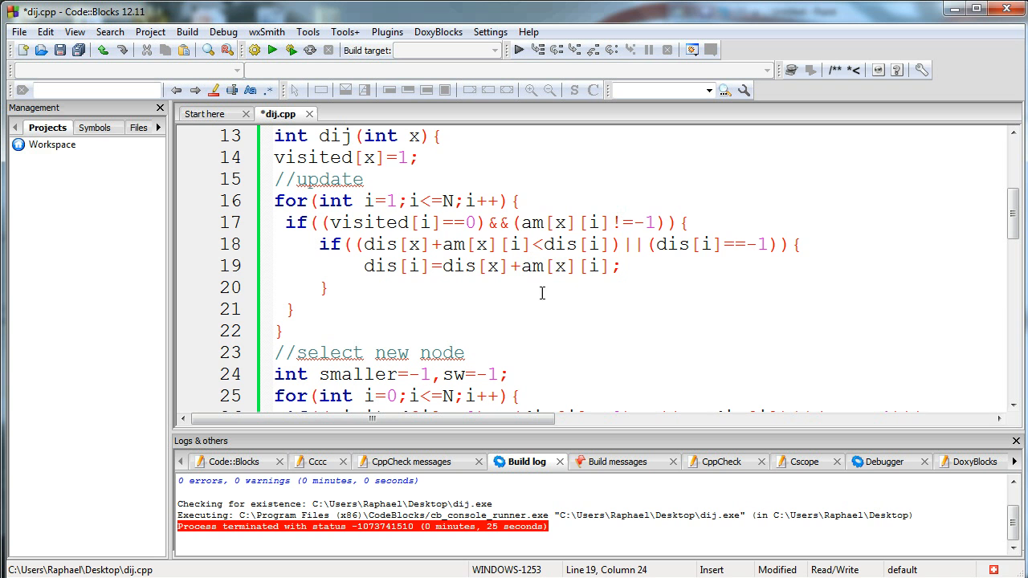
{"action": "double_click", "coordinate": [588, 266]}
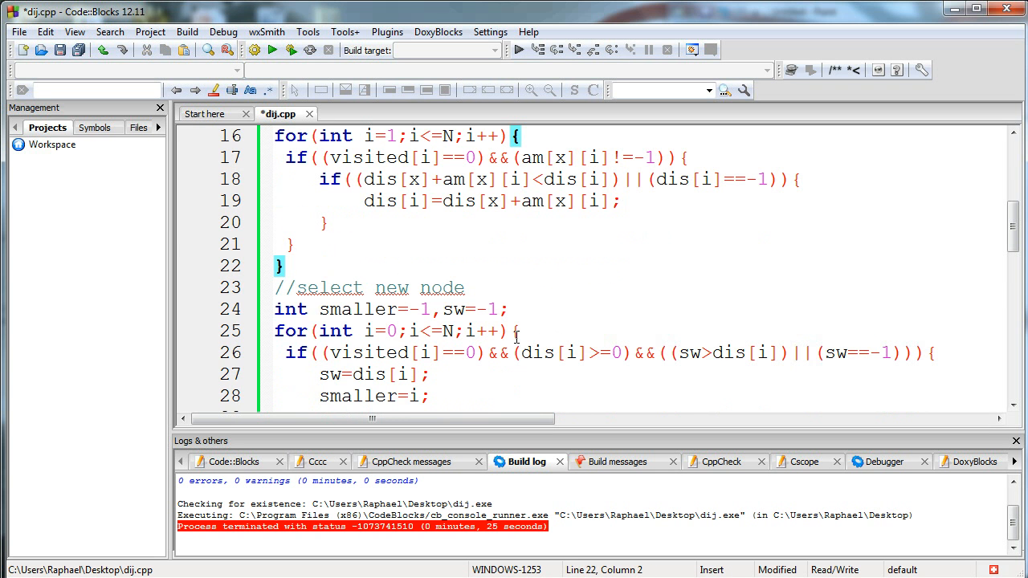
{"action": "mouse_move", "coordinate": [443, 258]}
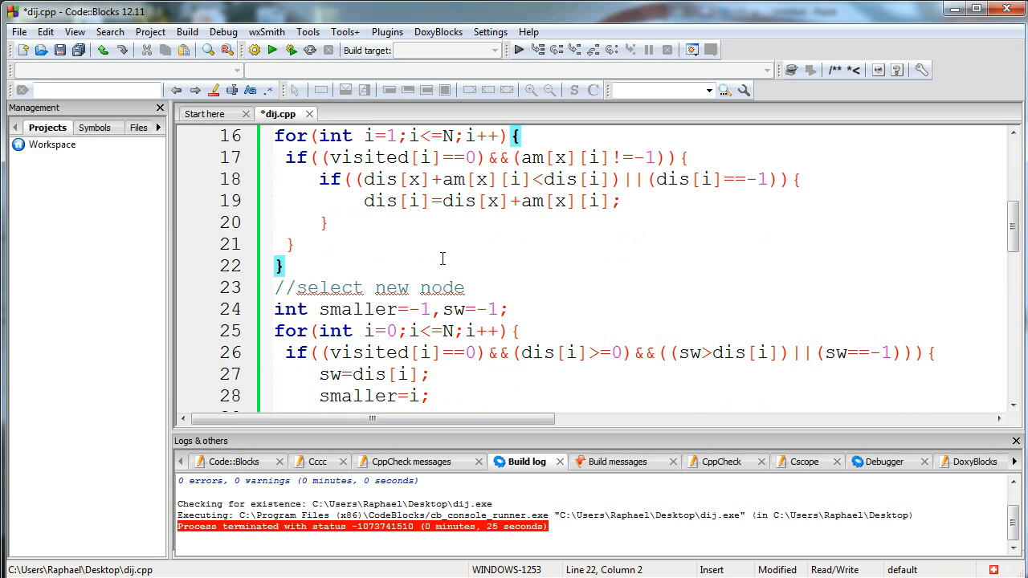
{"action": "scroll", "scroll_direction": "down", "scroll_amount": 3}
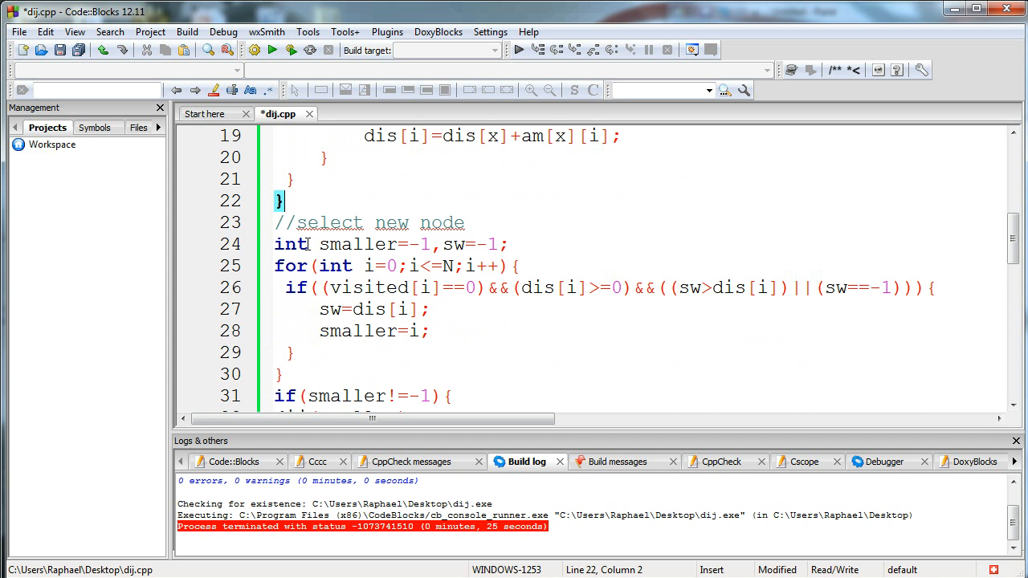
{"action": "mouse_move", "coordinate": [360, 245]}
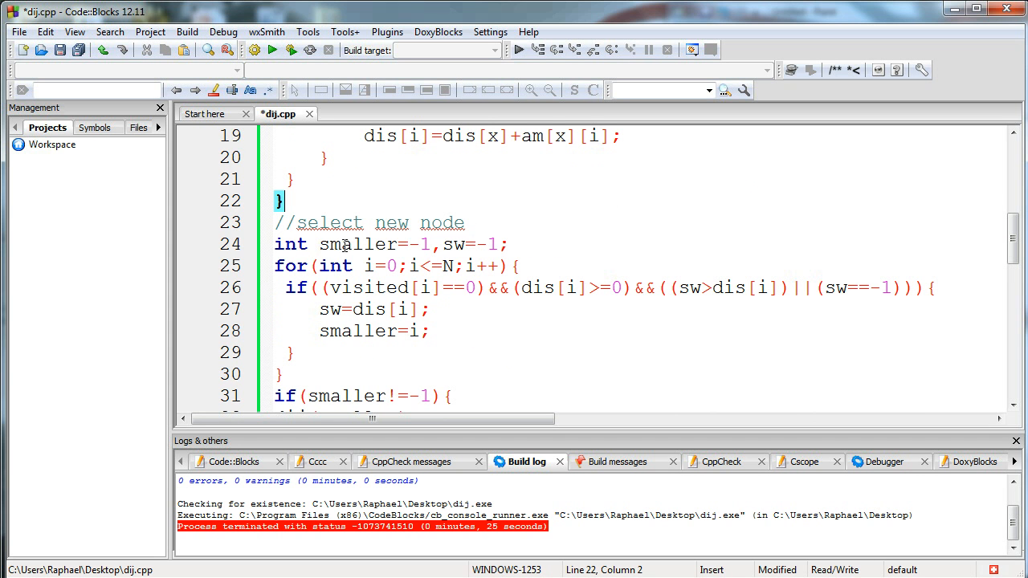
{"action": "mouse_move", "coordinate": [481, 241]}
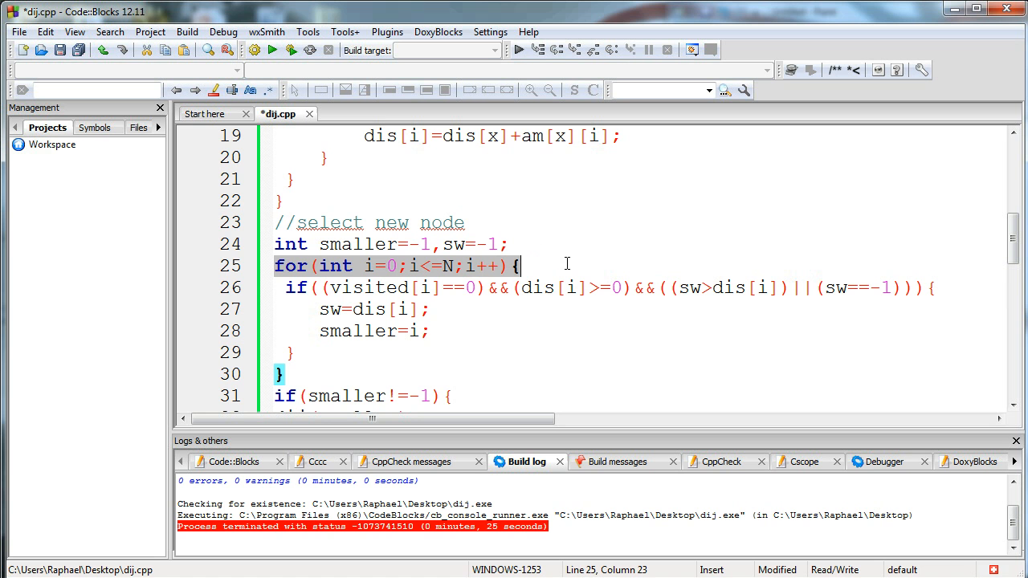
{"action": "mouse_move", "coordinate": [495, 227]}
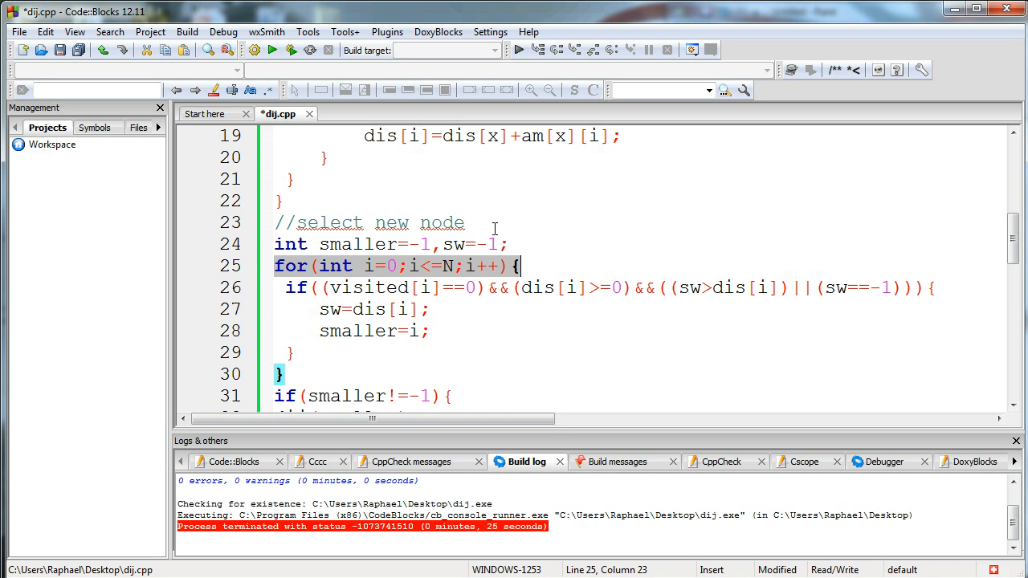
{"action": "left_click", "coordinate": [350, 287]}
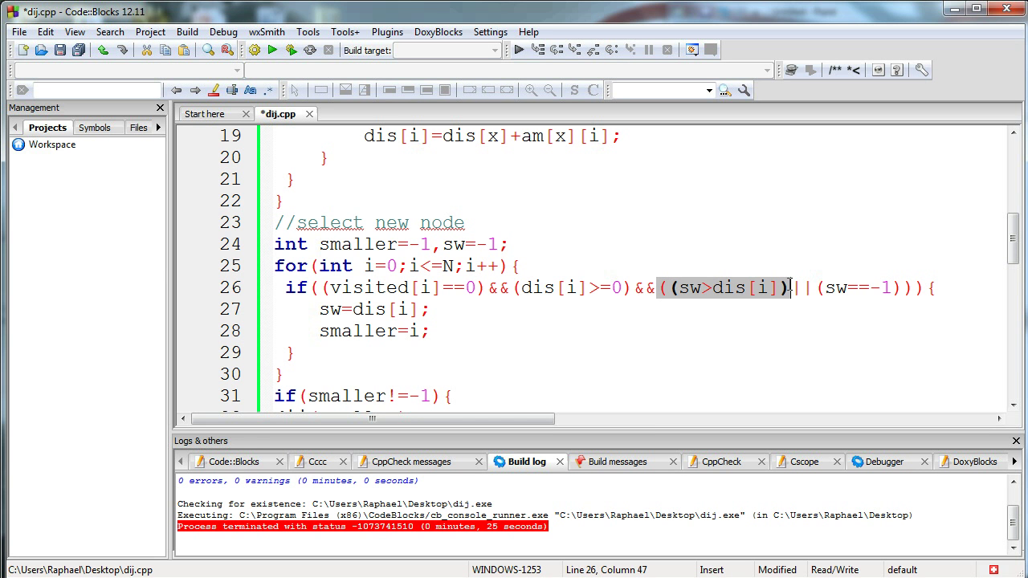
{"action": "mouse_move", "coordinate": [470, 238]}
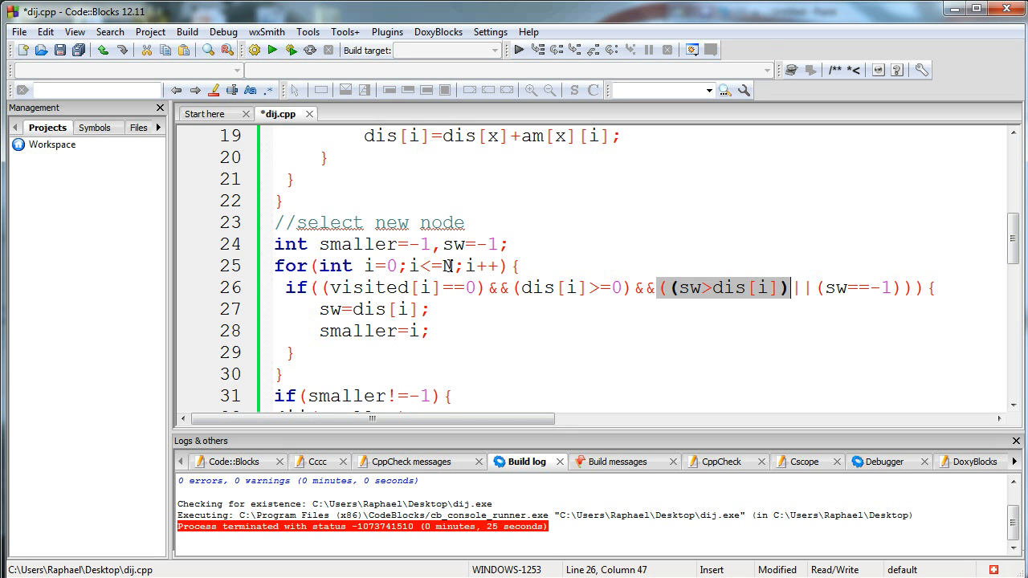
{"action": "mouse_move", "coordinate": [488, 264]}
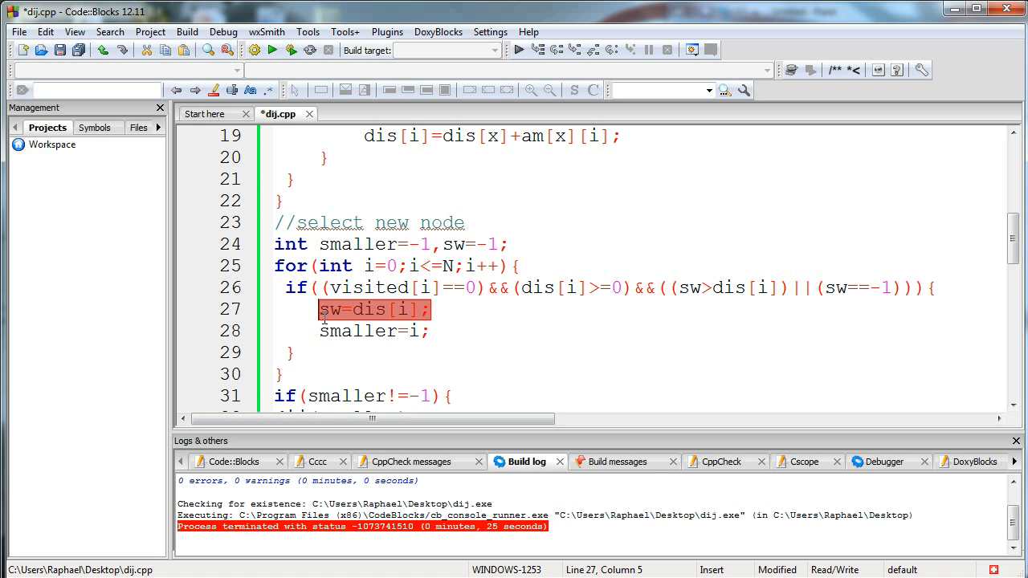
{"action": "left_click", "coordinate": [433, 331]}
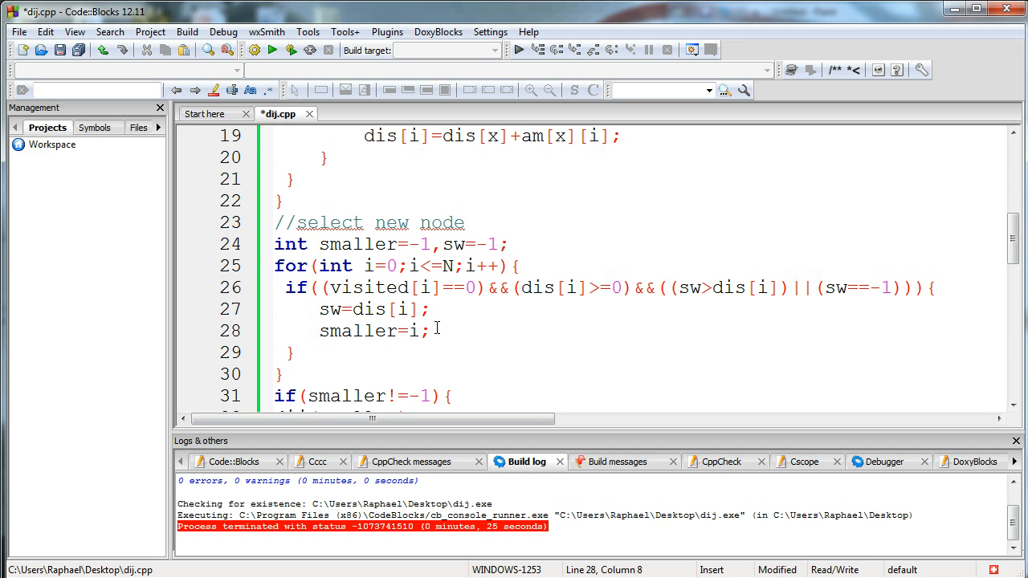
{"action": "double_click", "coordinate": [373, 331]}
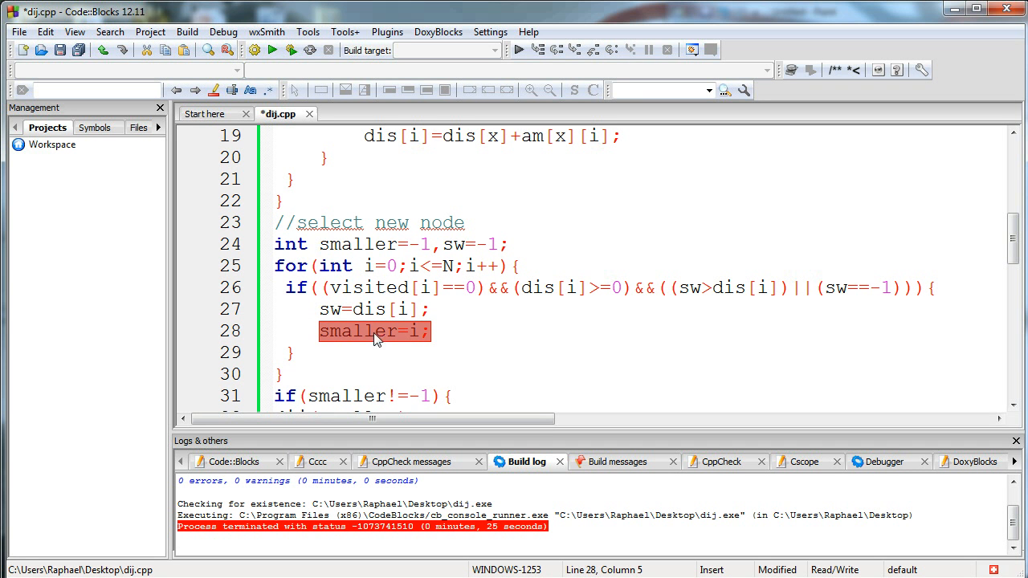
{"action": "mouse_move", "coordinate": [418, 278]}
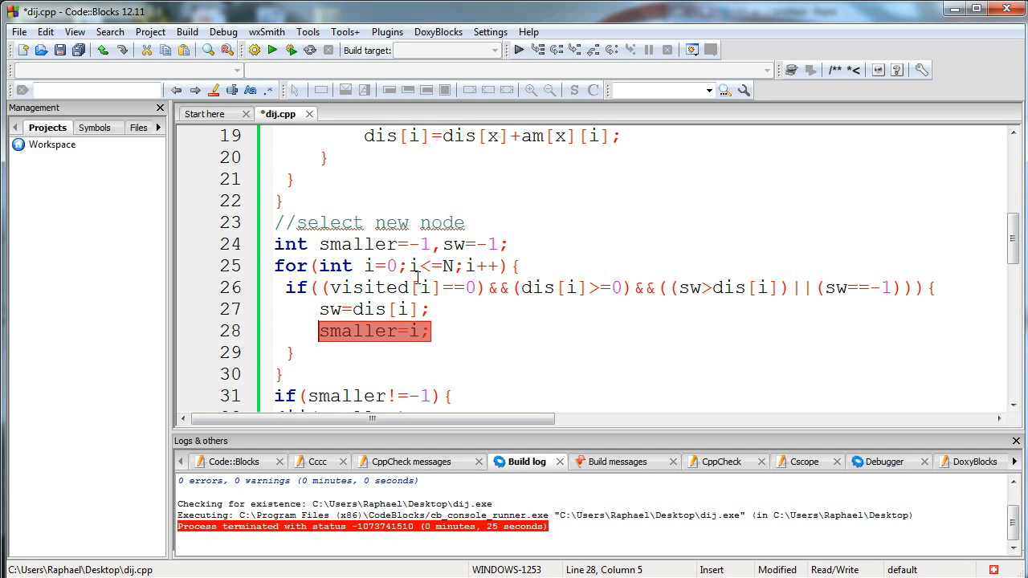
{"action": "left_click", "coordinate": [419, 331]}
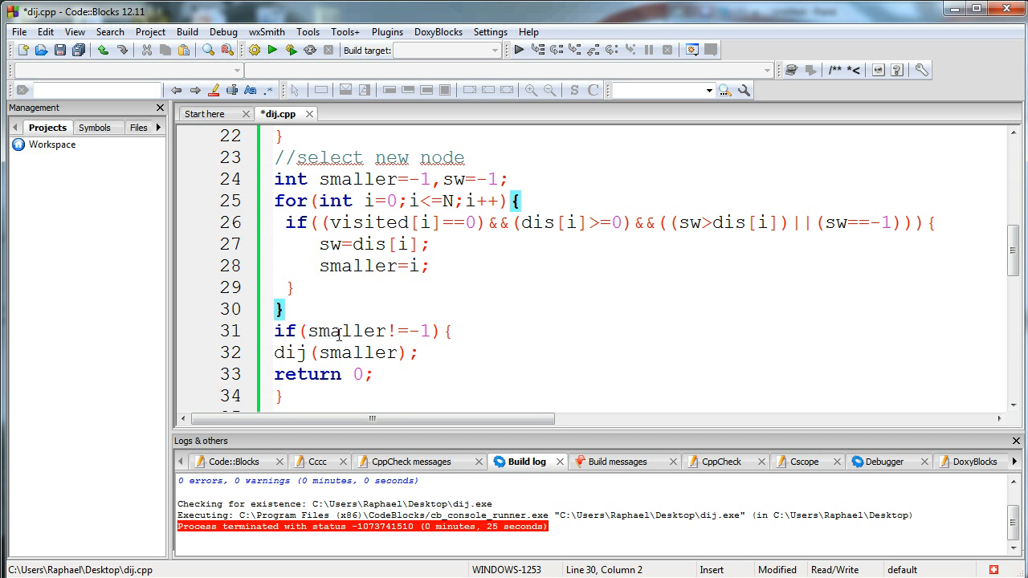
{"action": "mouse_move", "coordinate": [393, 331]}
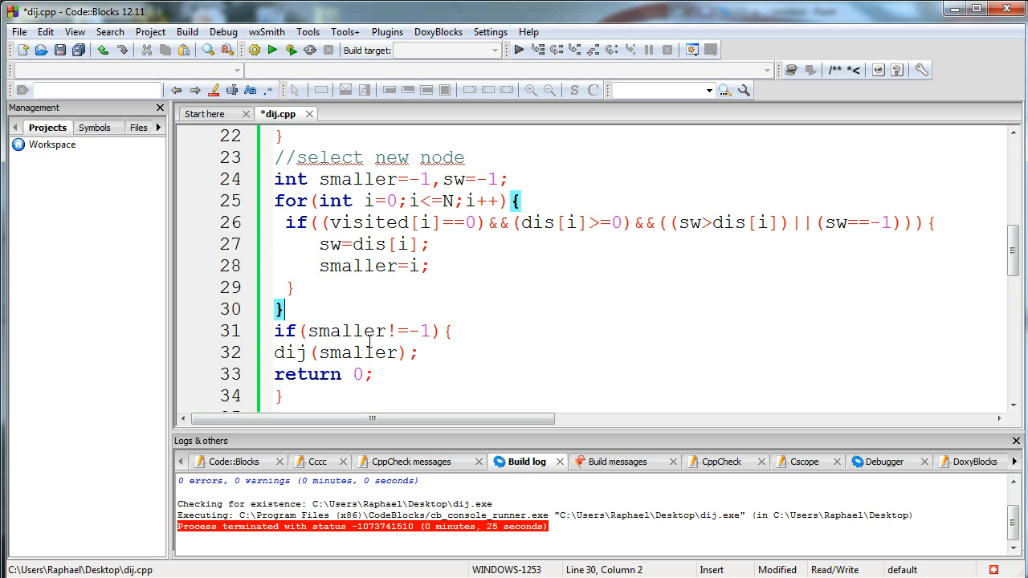
{"action": "mouse_move", "coordinate": [341, 310]}
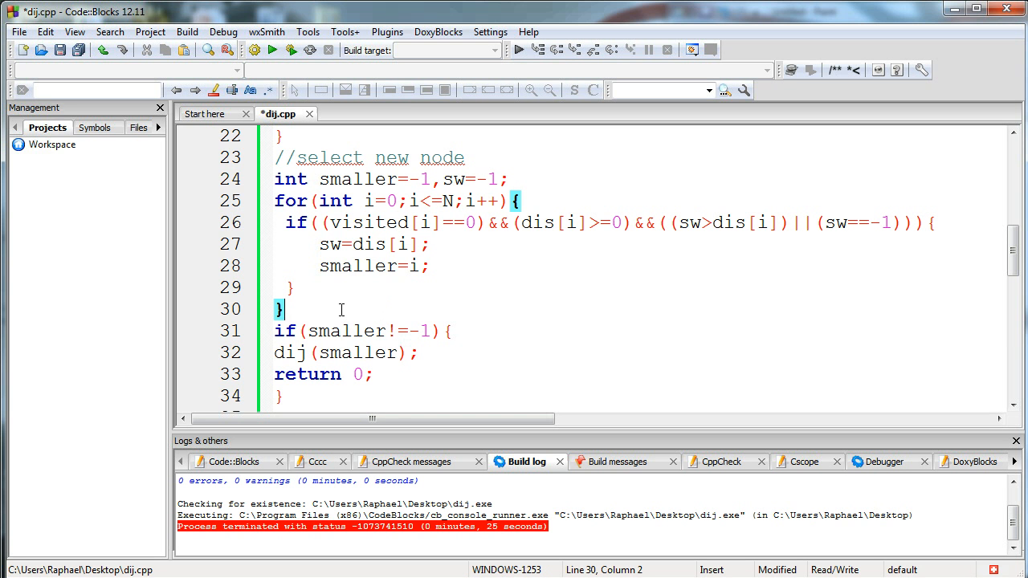
{"action": "mouse_move", "coordinate": [329, 307]}
{"action": "type", "text": "}"}
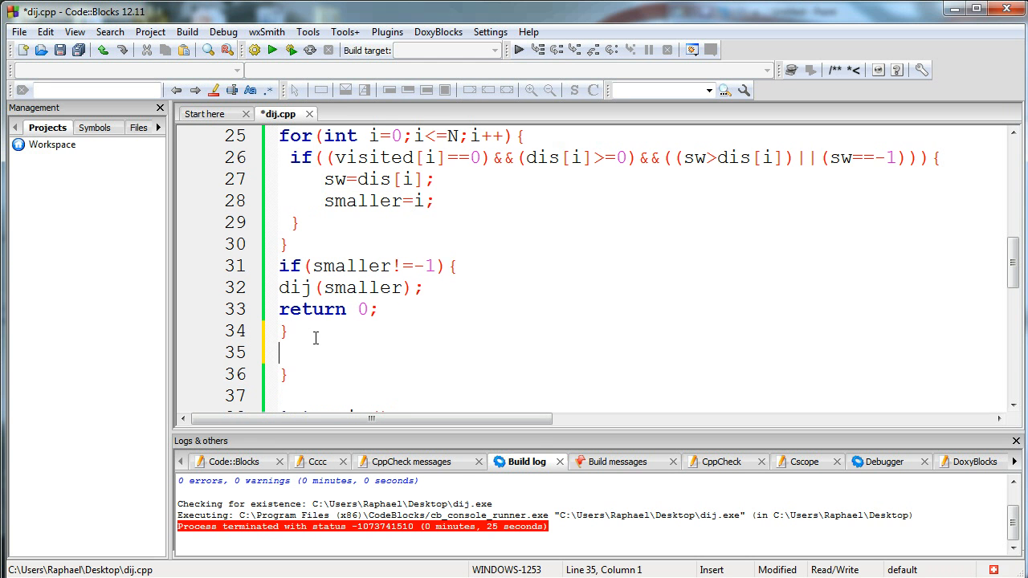
Step: Type return 0; on the empty line before the dij function's closing brace
{"action": "type", "text": "return 0;"}
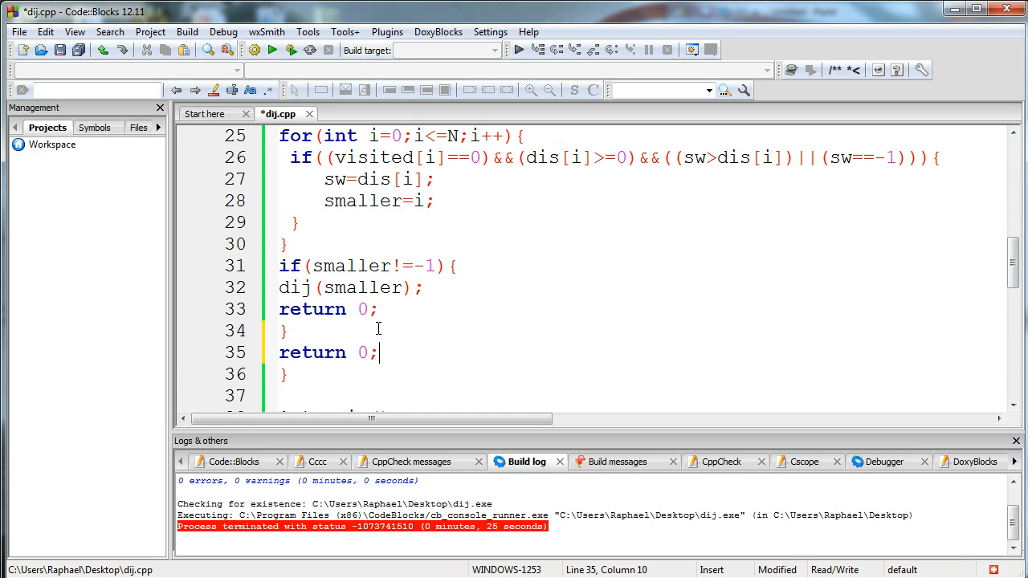
{"action": "mouse_move", "coordinate": [390, 349]}
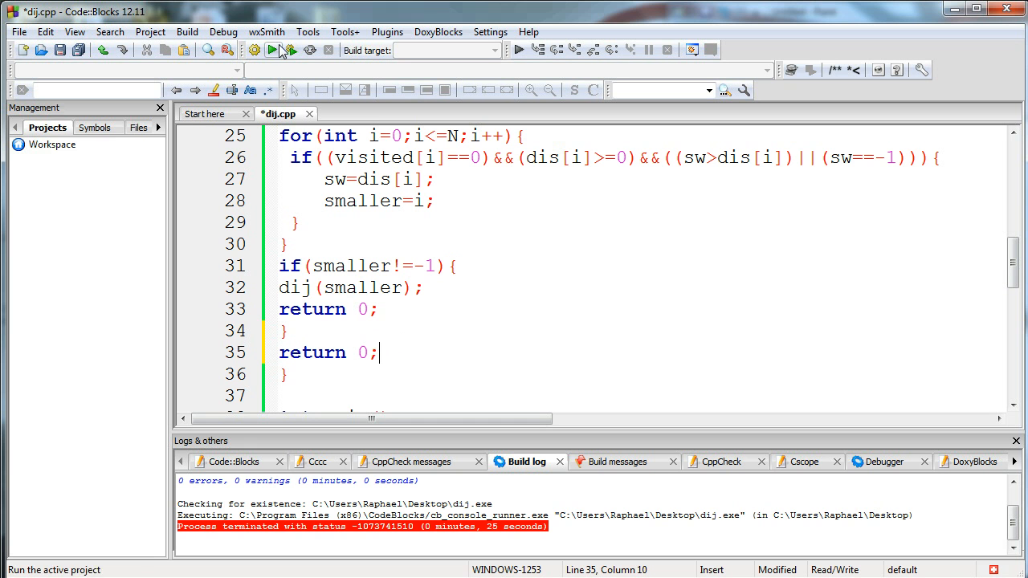
Step: Save, build and run dij.cpp, then drag the console showing 0 5 3 6 4 10 into view
{"action": "left_click", "coordinate": [276, 50]}
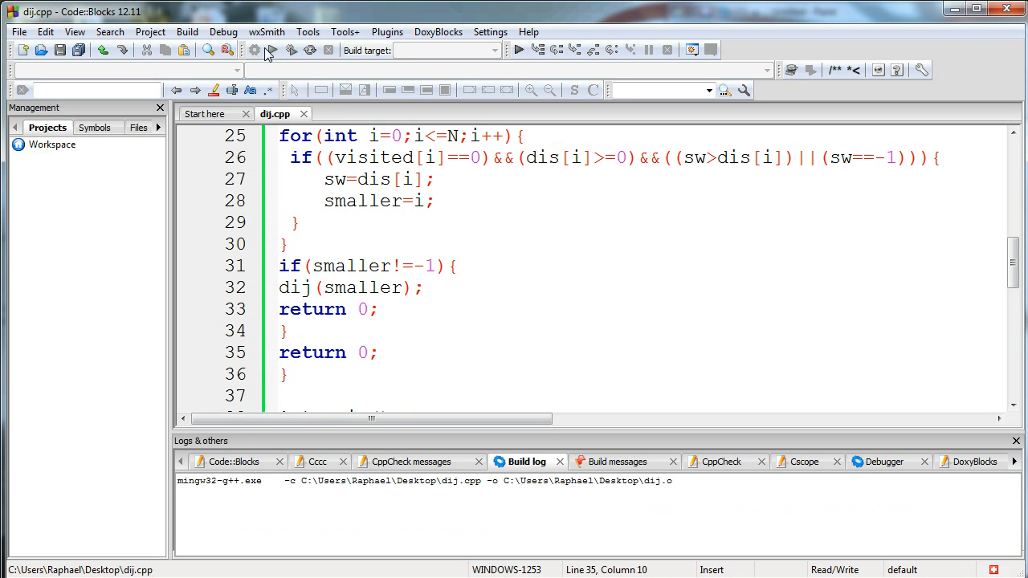
{"action": "left_click", "coordinate": [274, 50]}
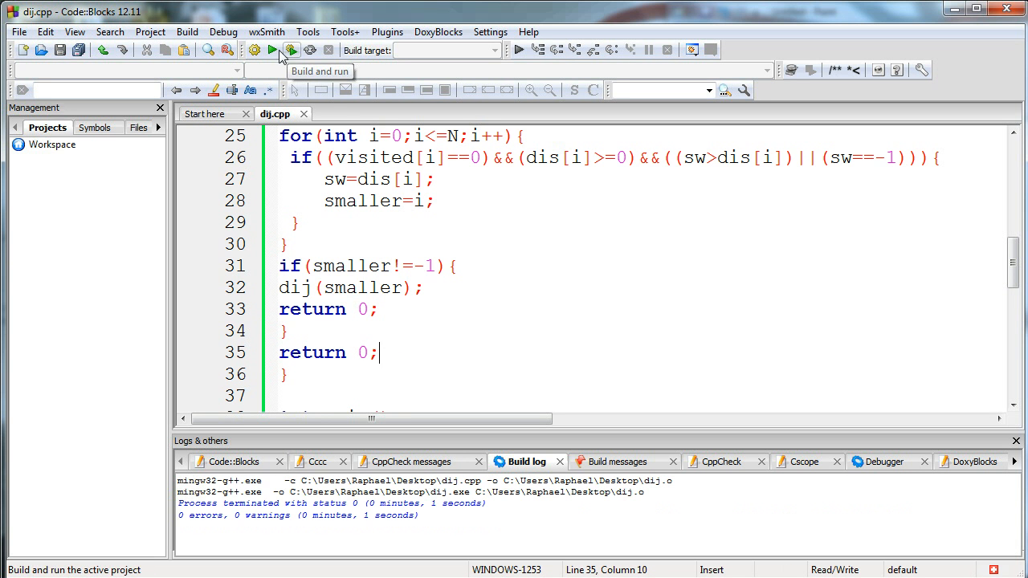
{"action": "left_click", "coordinate": [275, 50]}
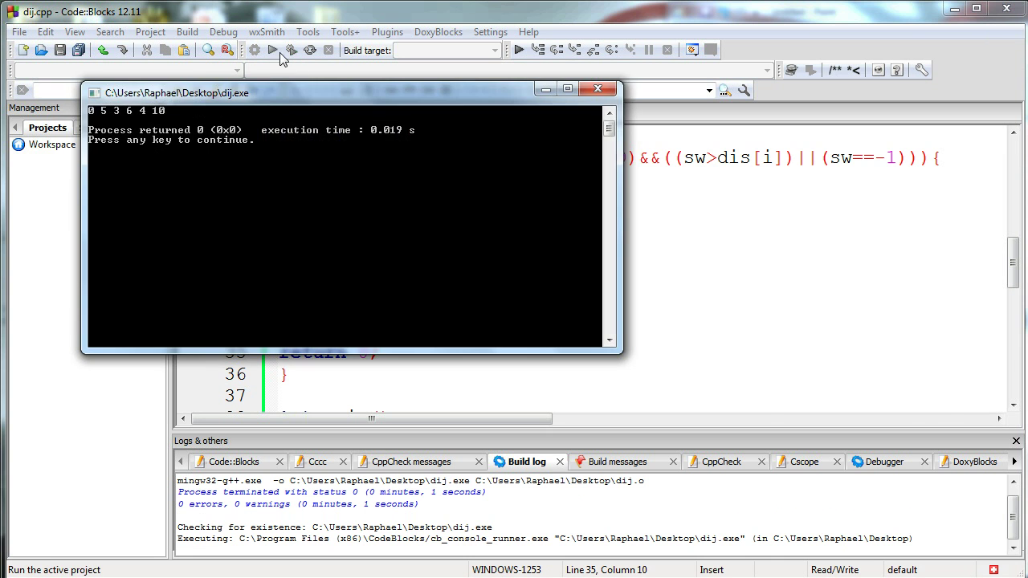
{"action": "left_click_drag", "start_coordinate": [178, 93], "coordinate": [483, 152]}
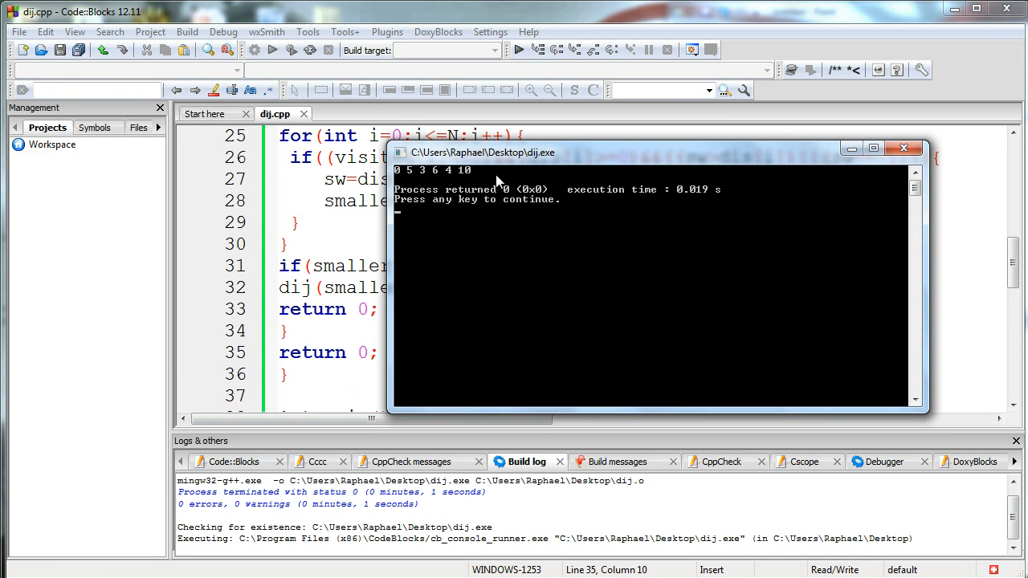
{"action": "mouse_move", "coordinate": [438, 201]}
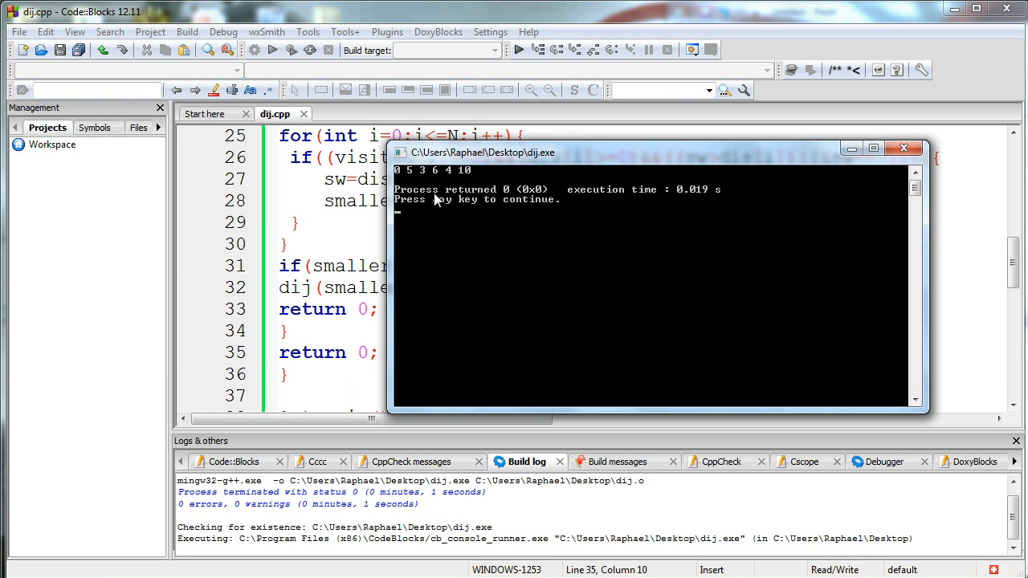
{"action": "mouse_move", "coordinate": [406, 188]}
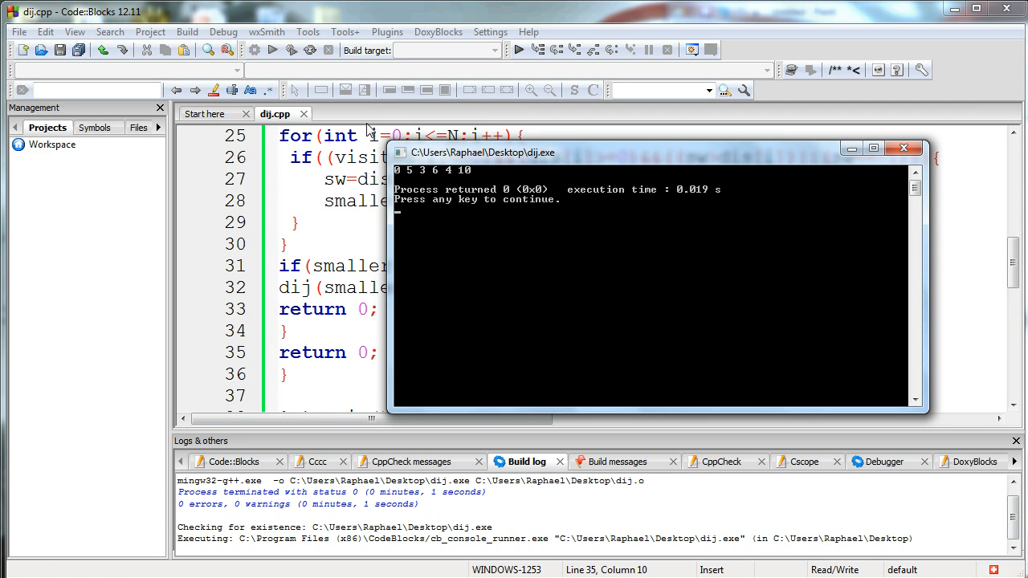
{"action": "mouse_move", "coordinate": [327, 245]}
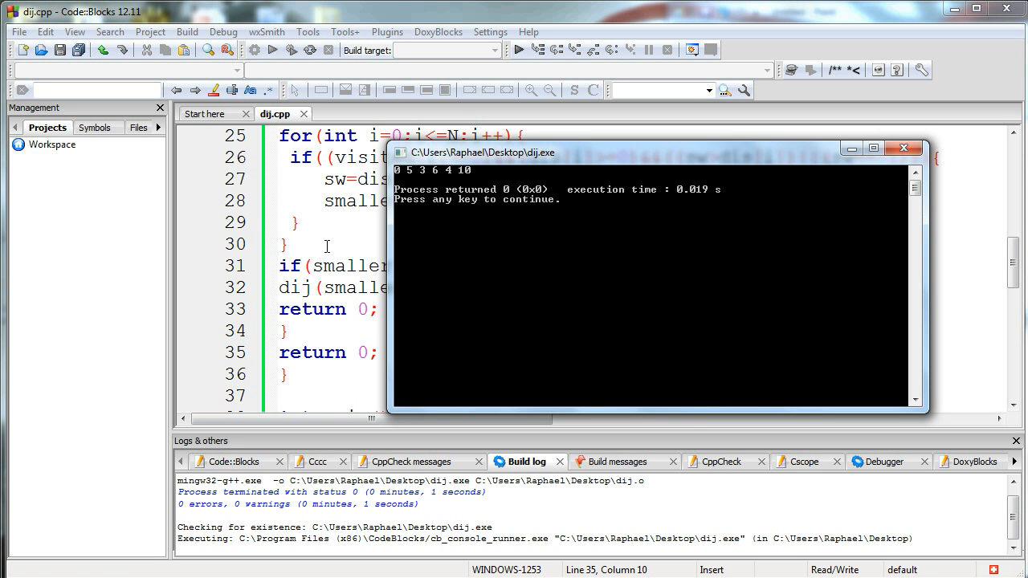
{"action": "mouse_move", "coordinate": [482, 273]}
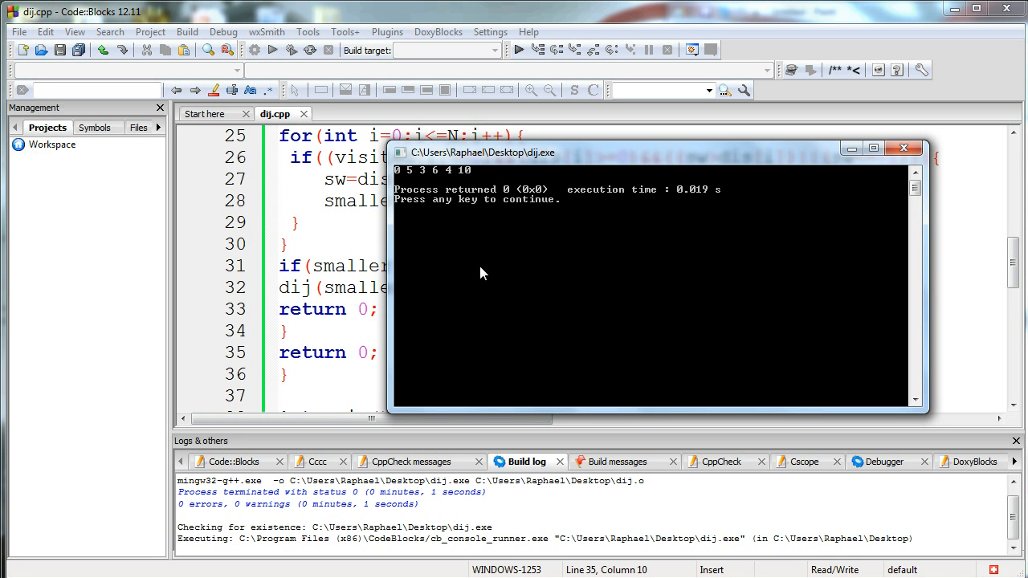